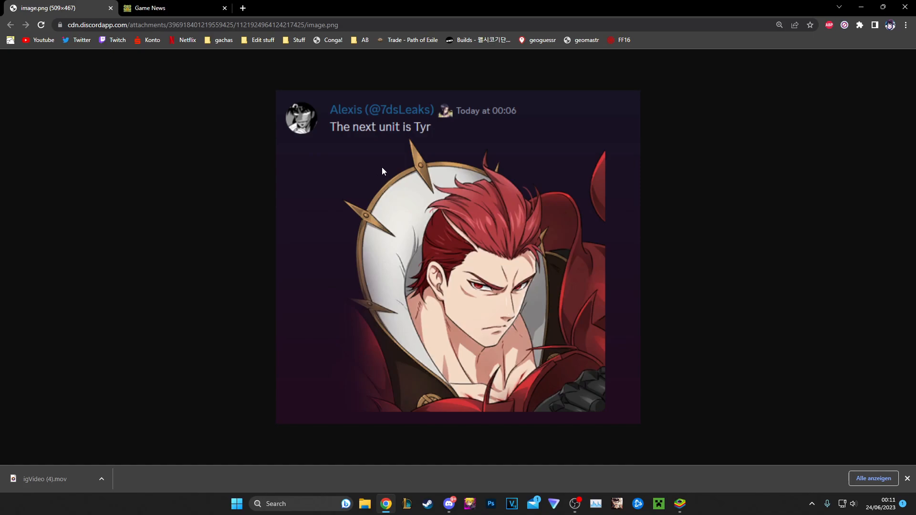
mouse_move(392, 170)
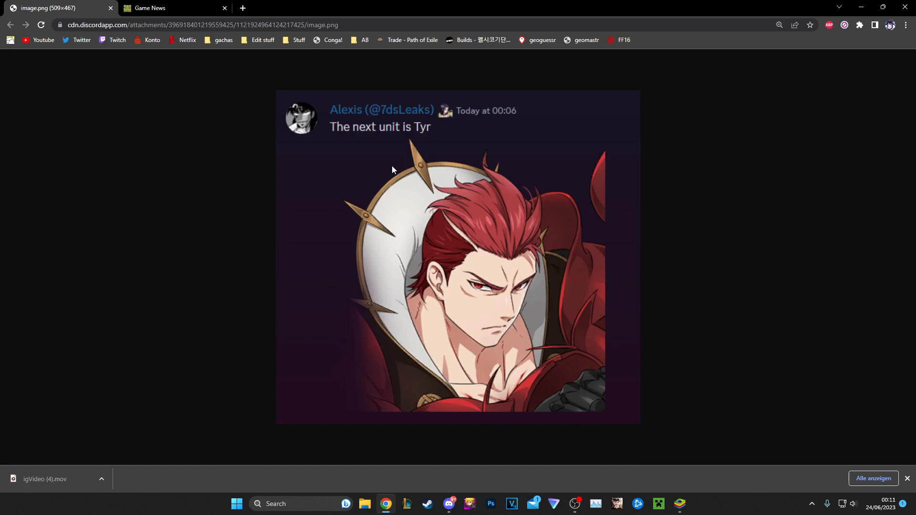
mouse_move(336, 131)
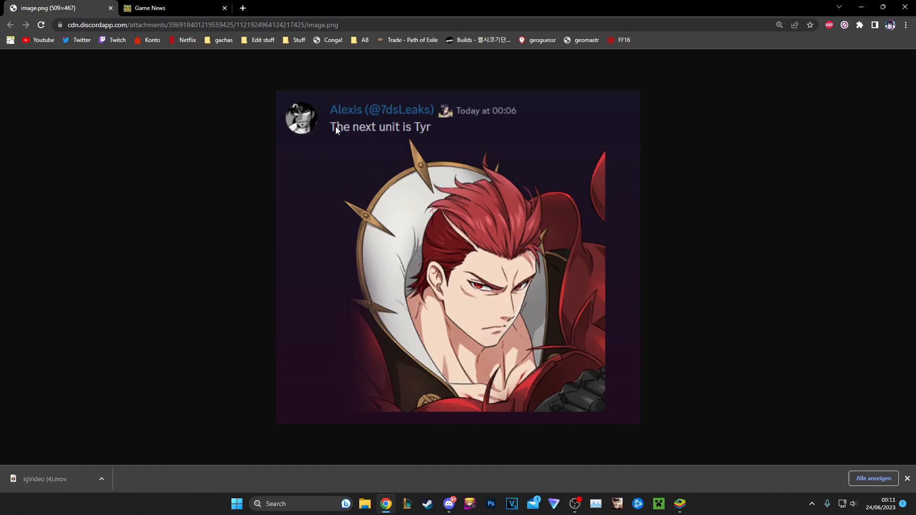
mouse_move(280, 90)
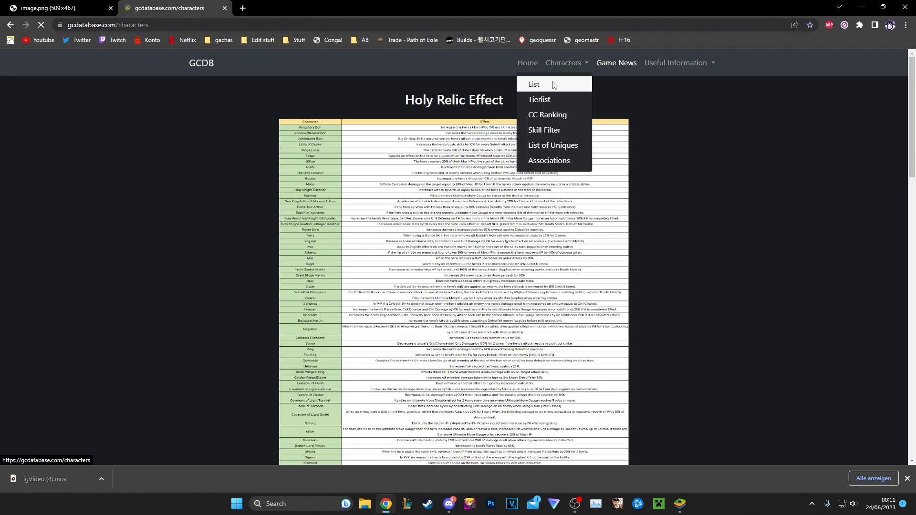
Browse GCDB's full character list of names, attributes, rarities and races, then revisit the Tyr leak.
left_click(534, 84)
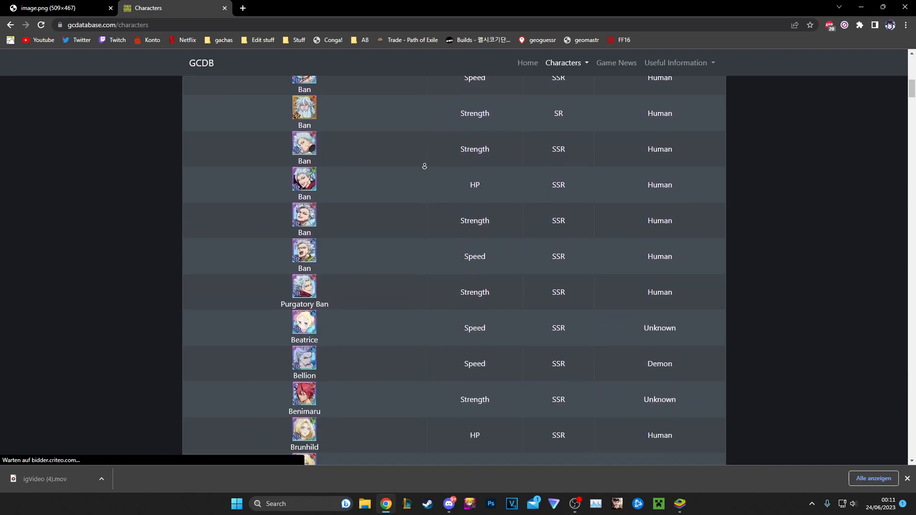
scroll("down", 3)
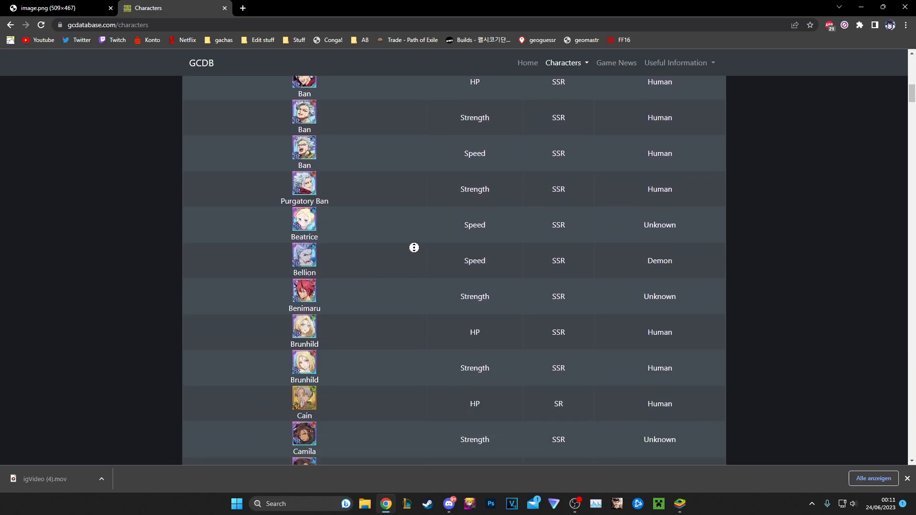
mouse_move(848, 370)
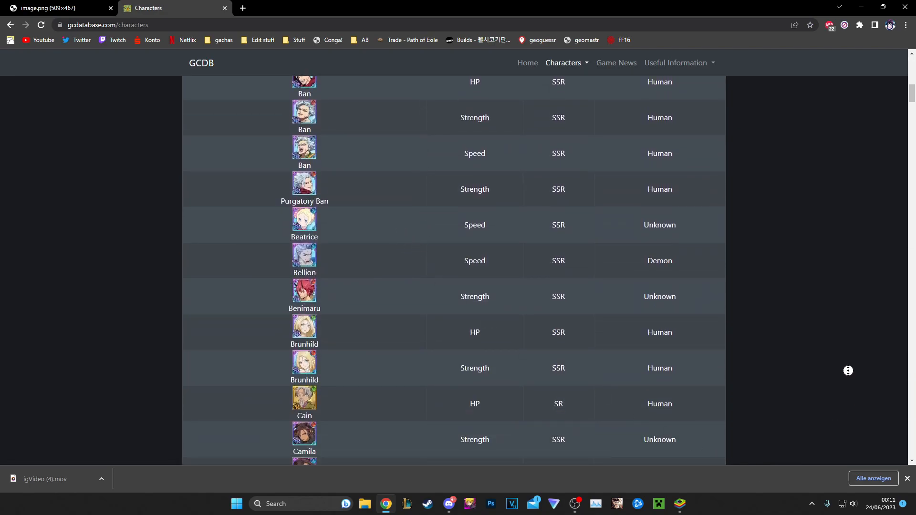
scroll("down", 3)
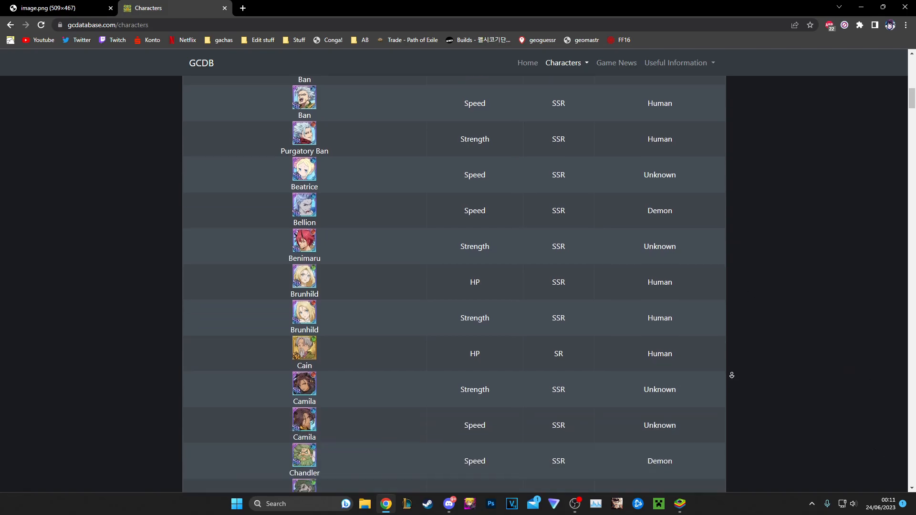
scroll("up", 3)
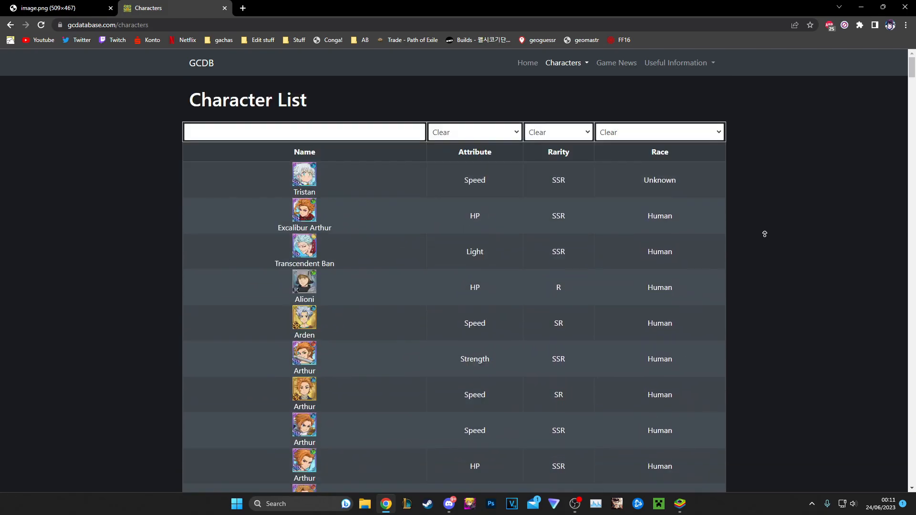
scroll("down", 3)
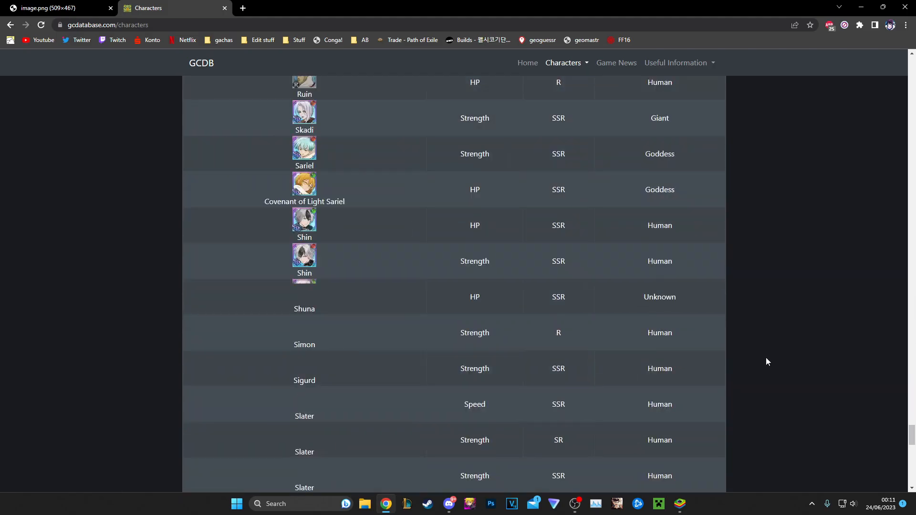
scroll("up", 3)
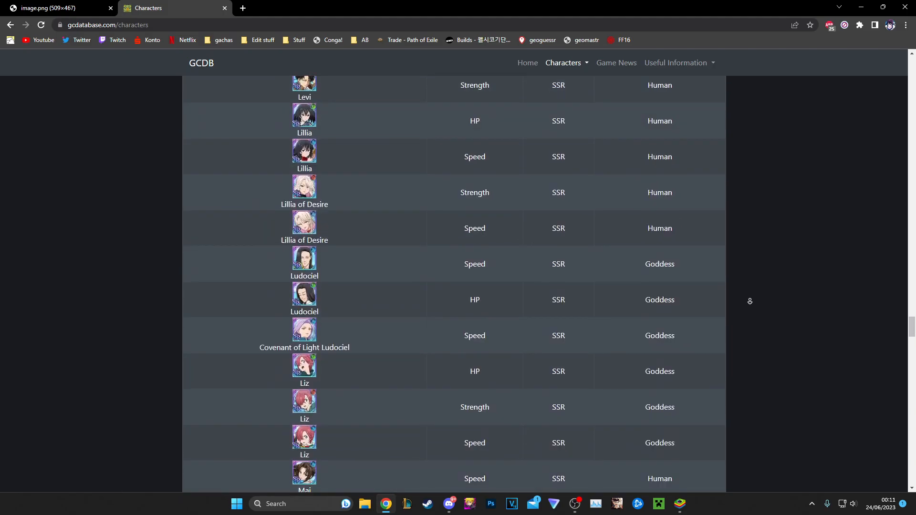
left_click(52, 8)
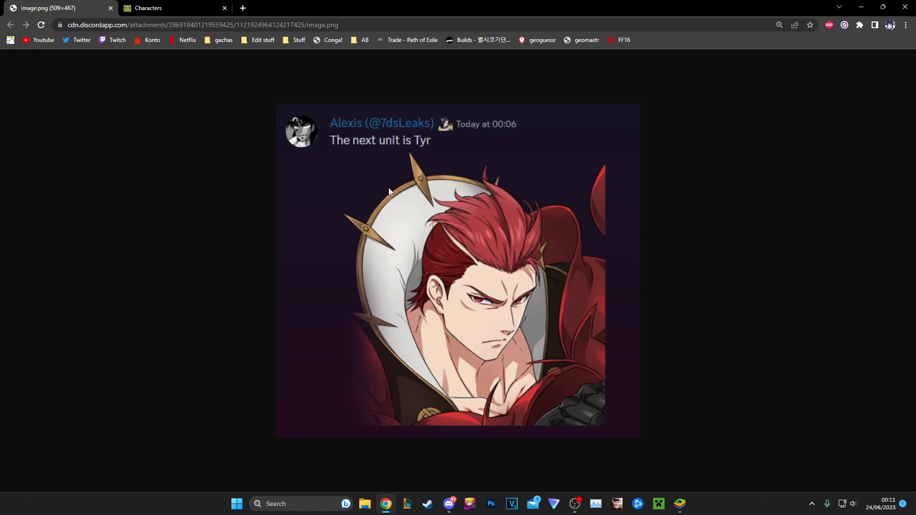
mouse_move(379, 187)
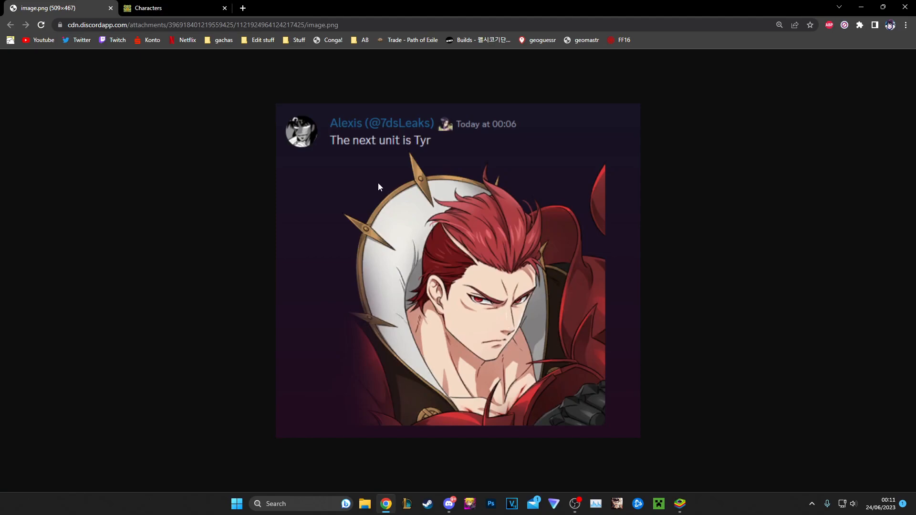
mouse_move(376, 178)
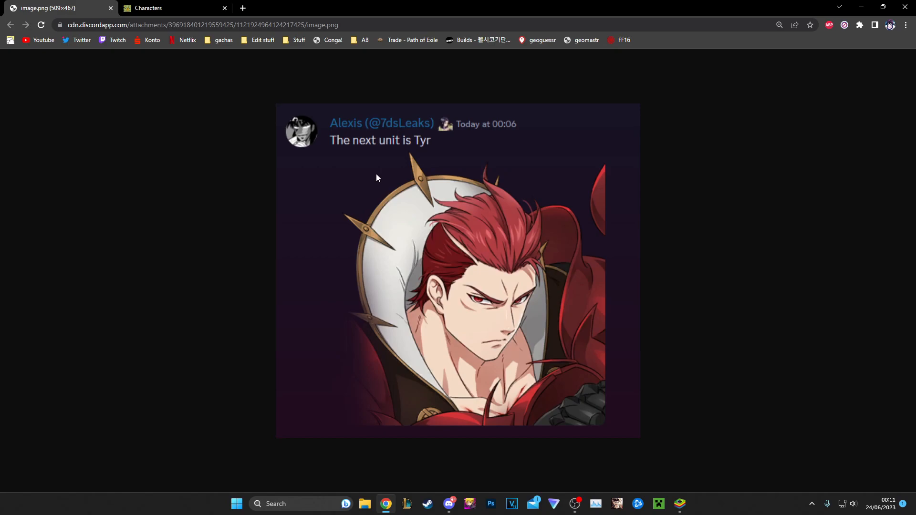
mouse_move(729, 235)
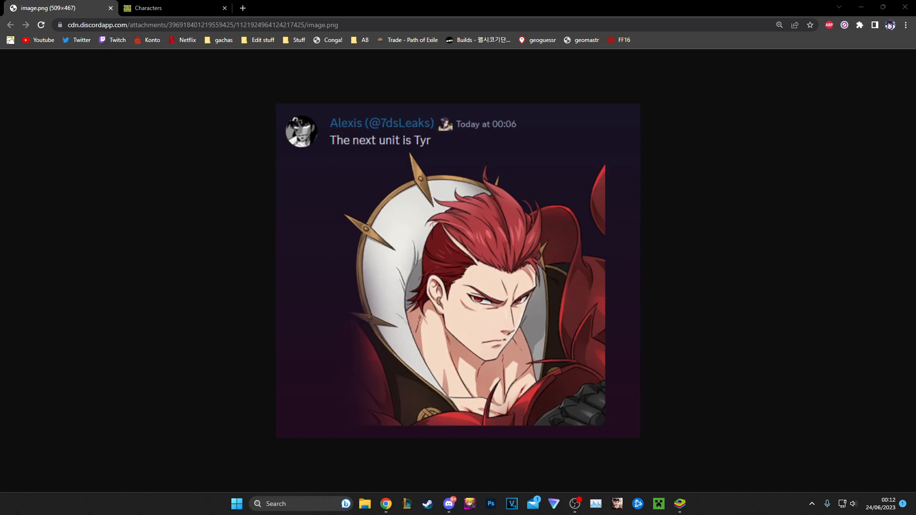
mouse_move(560, 166)
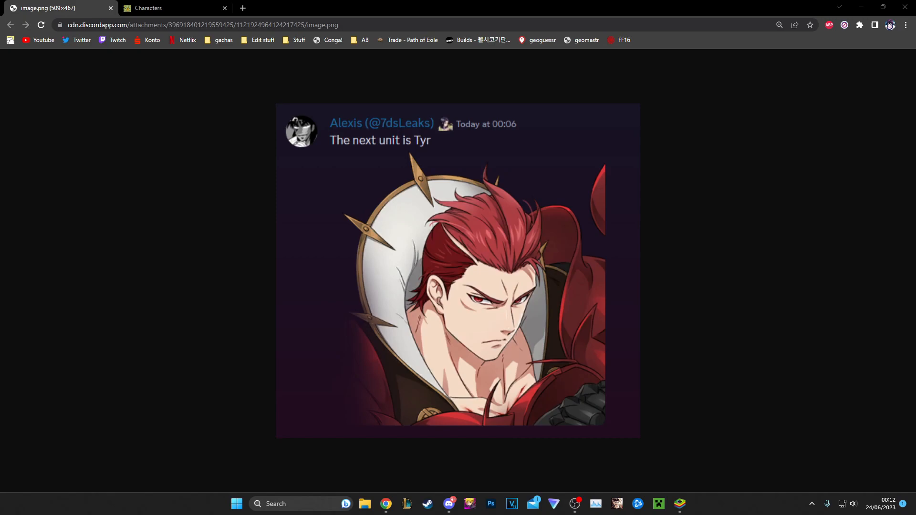
mouse_move(472, 219)
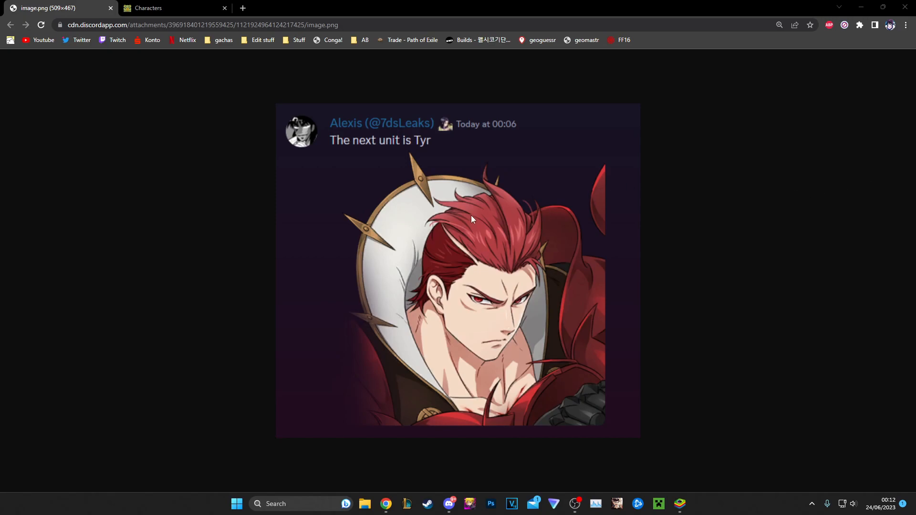
mouse_move(442, 197)
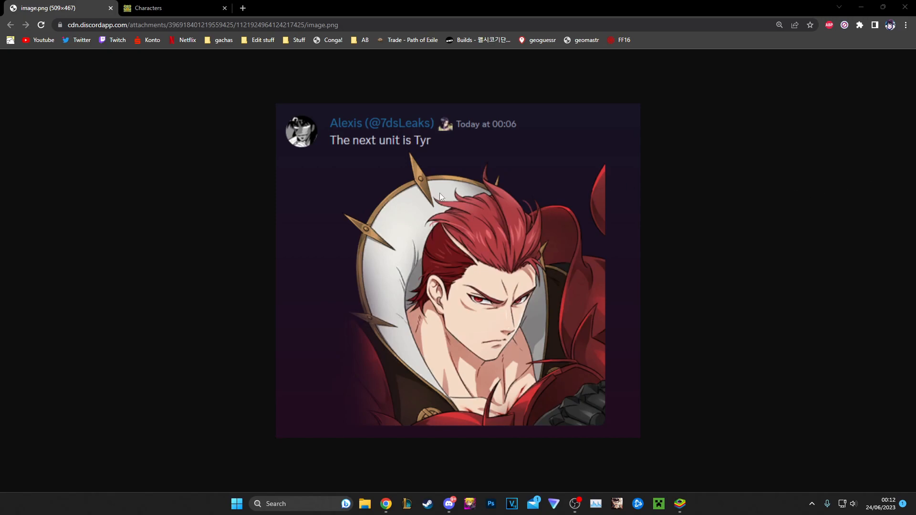
mouse_move(264, 156)
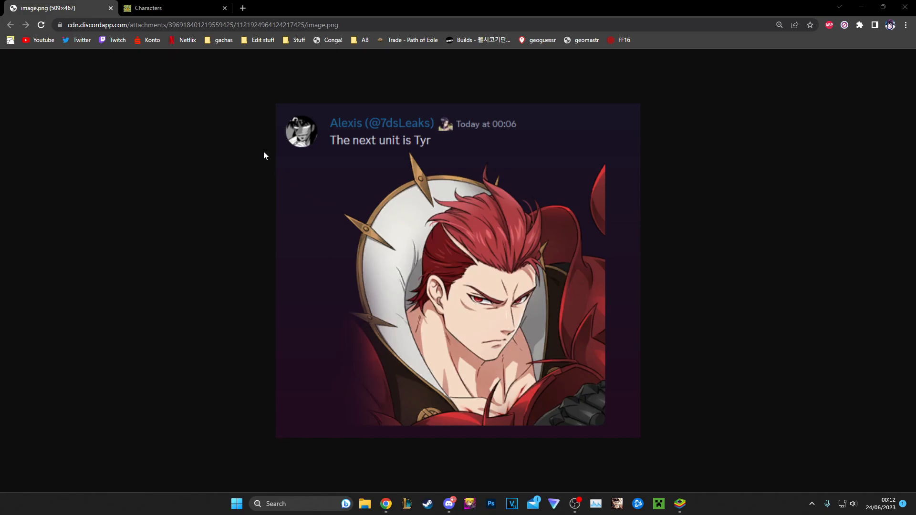
Search the character list for 'frey', leaving two Strength SSR Freyr entries.
left_click(148, 8)
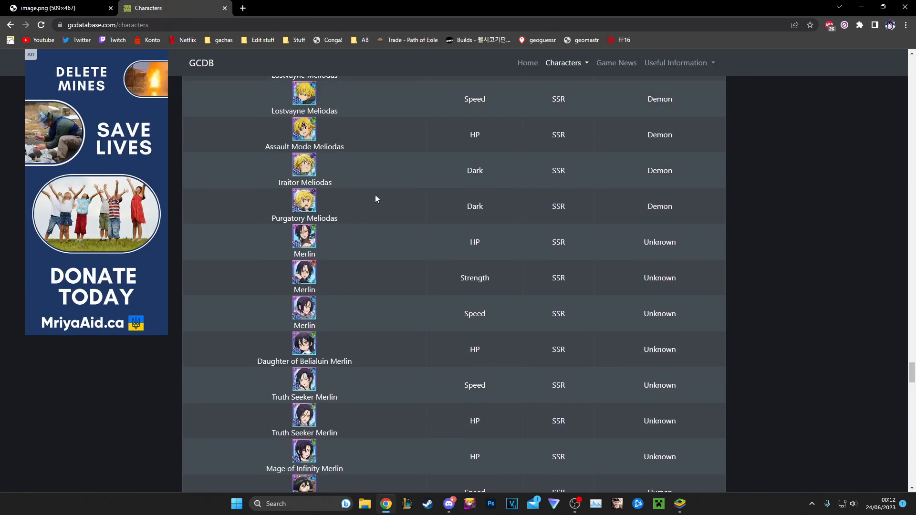
scroll("down", 3)
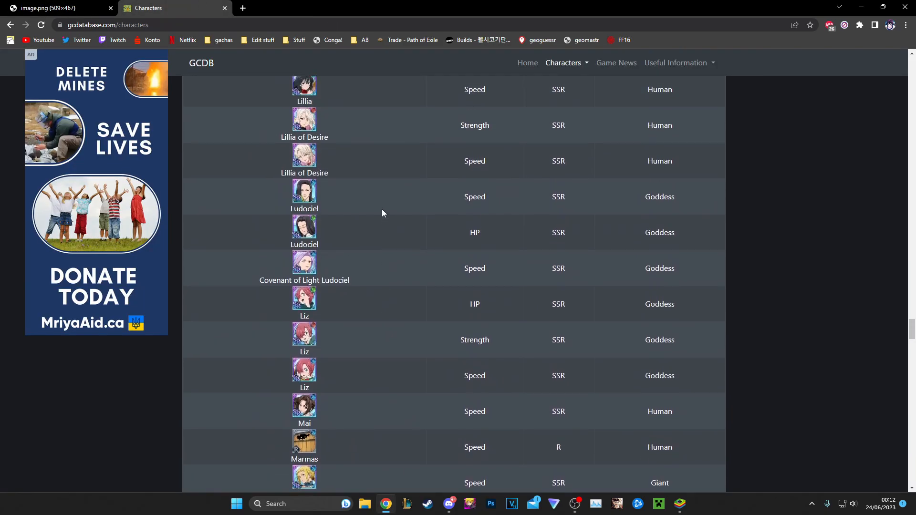
scroll("up", 3)
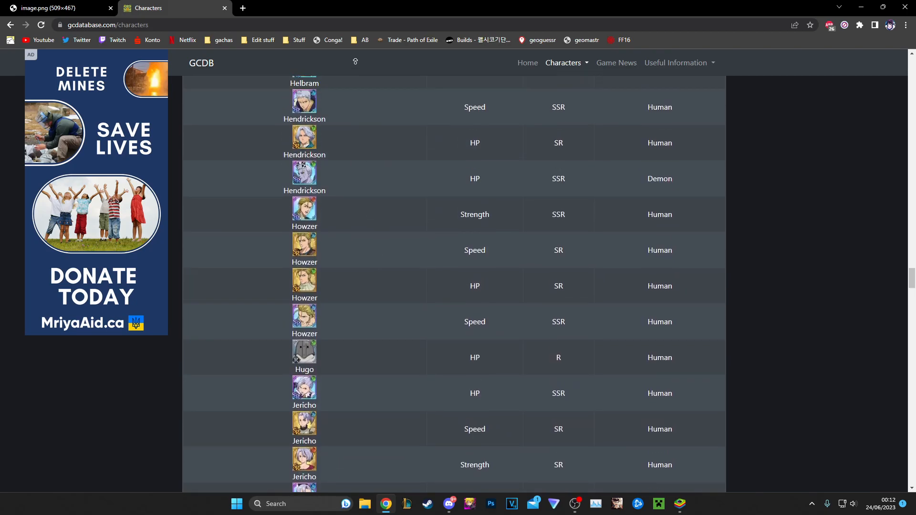
scroll("up", 3)
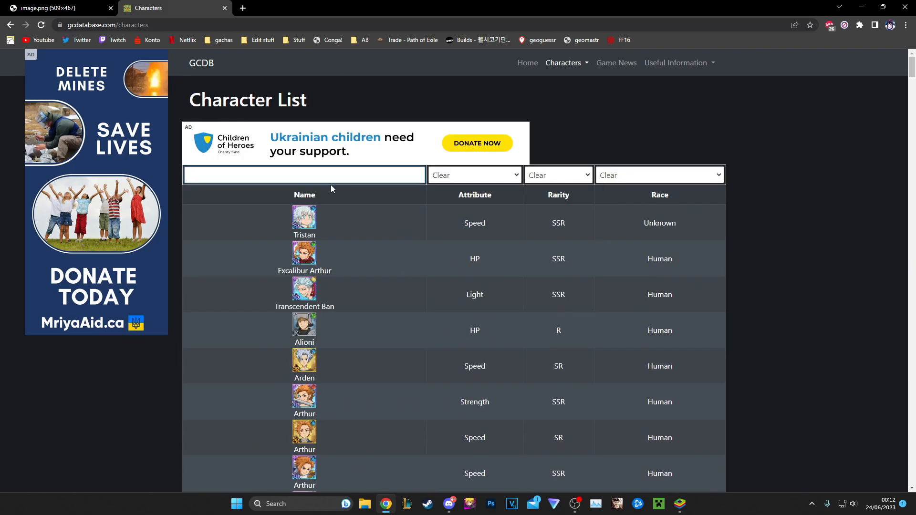
type("frey")
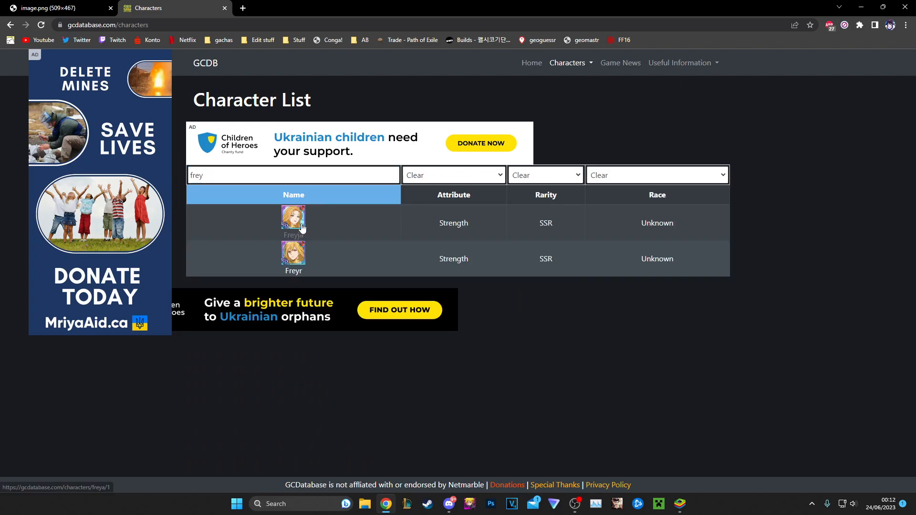
left_click(294, 223)
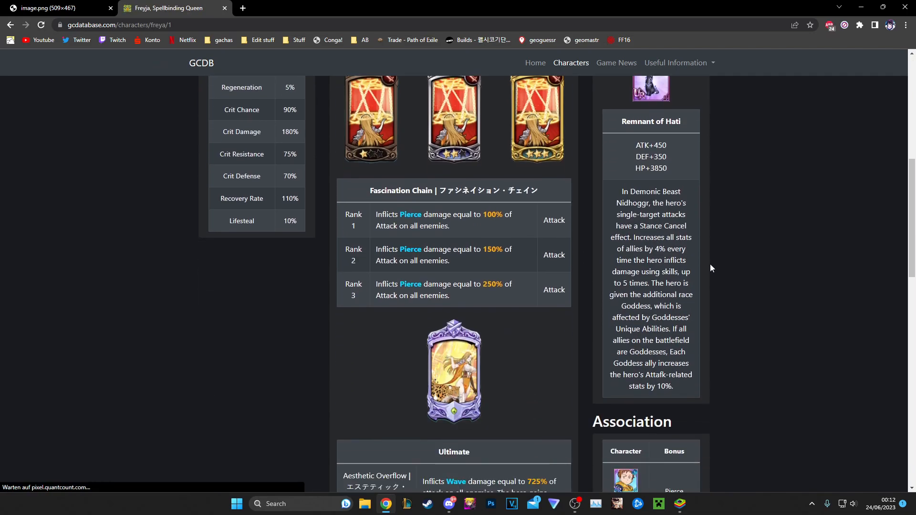
mouse_move(670, 253)
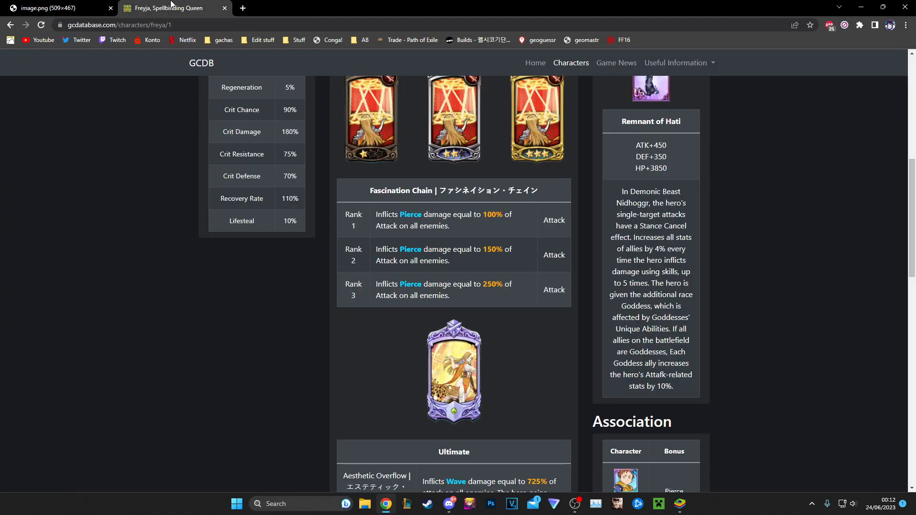
scroll("up", 3)
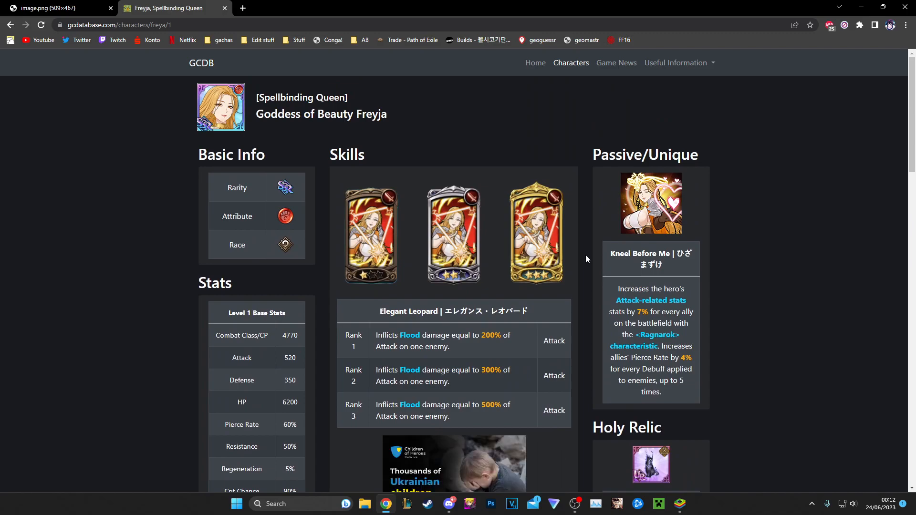
scroll("down", 3)
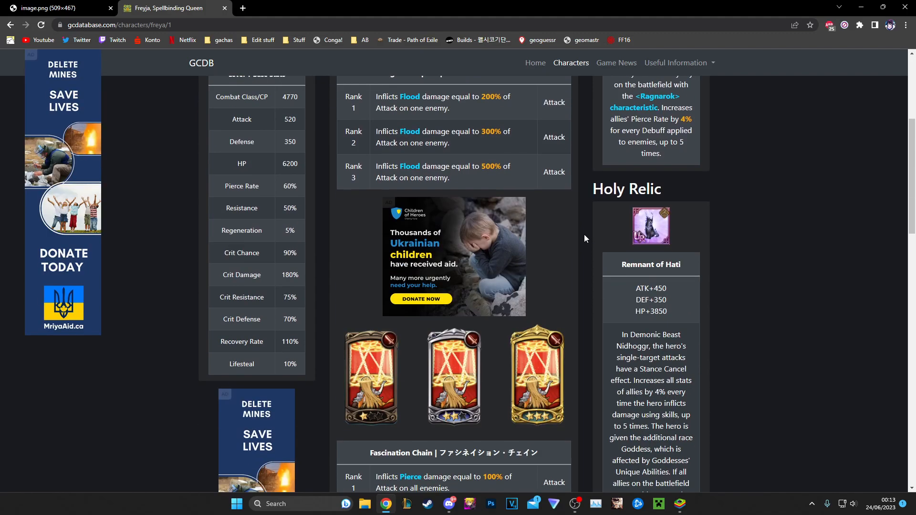
scroll("down", 3)
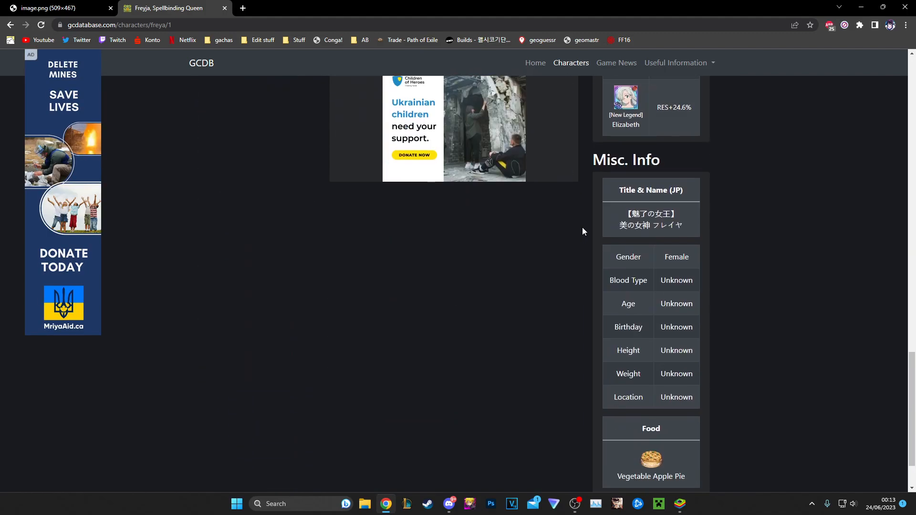
scroll("up", 3)
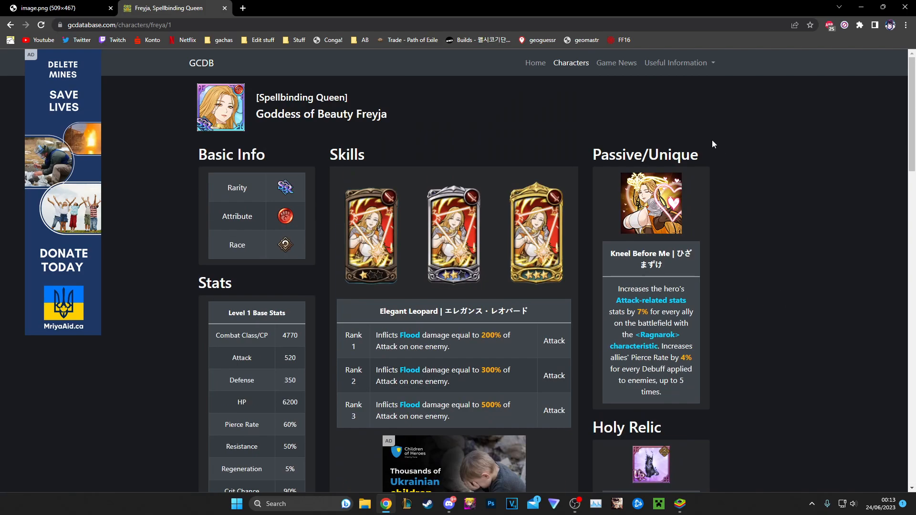
mouse_move(714, 144)
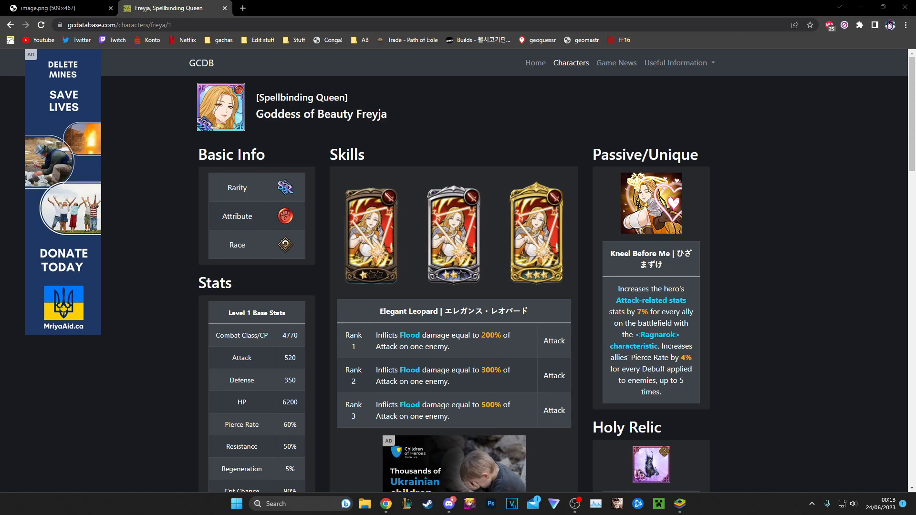
mouse_move(123, 5)
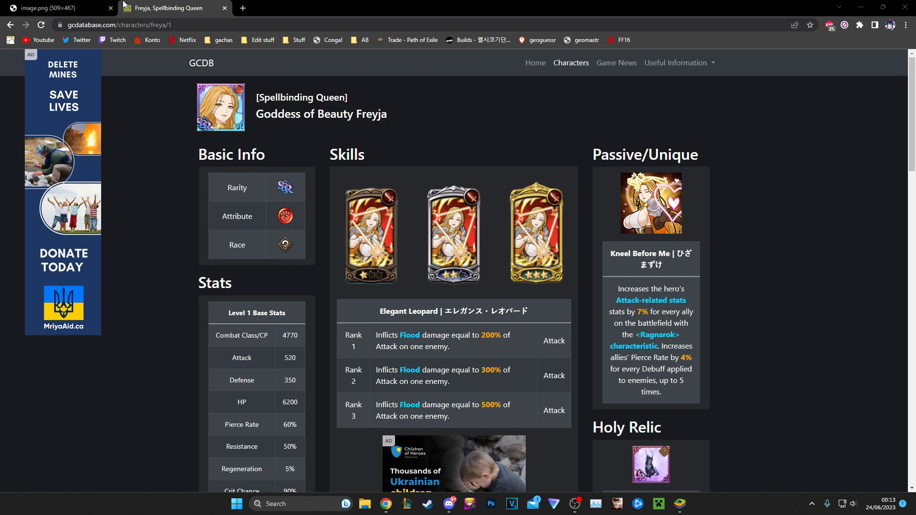
left_click(58, 7)
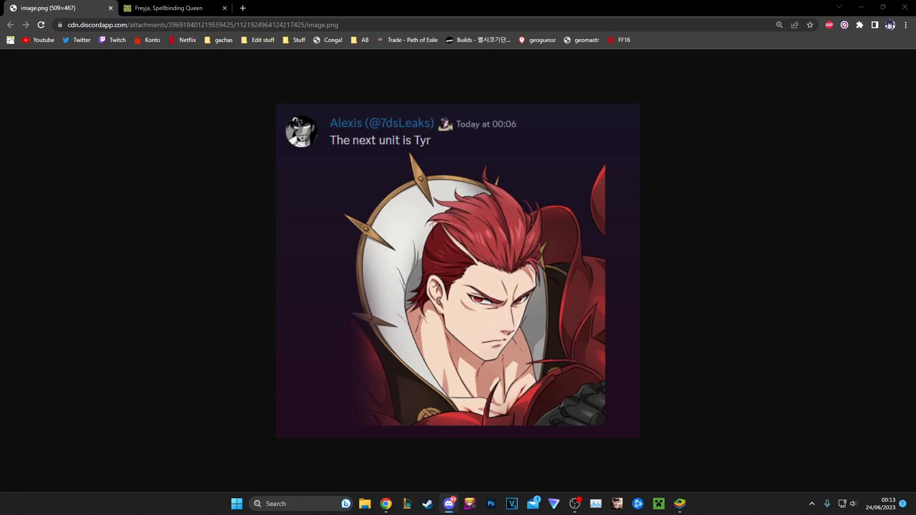
mouse_move(552, 175)
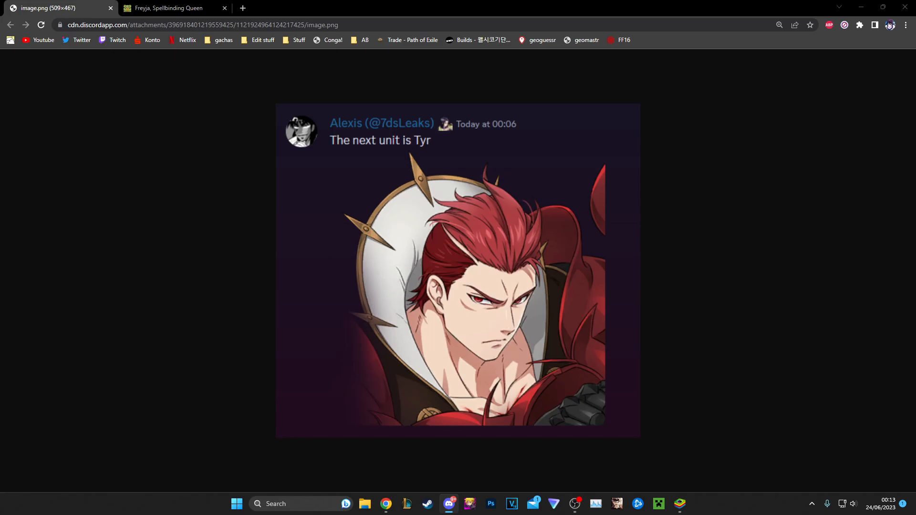
mouse_move(239, 4)
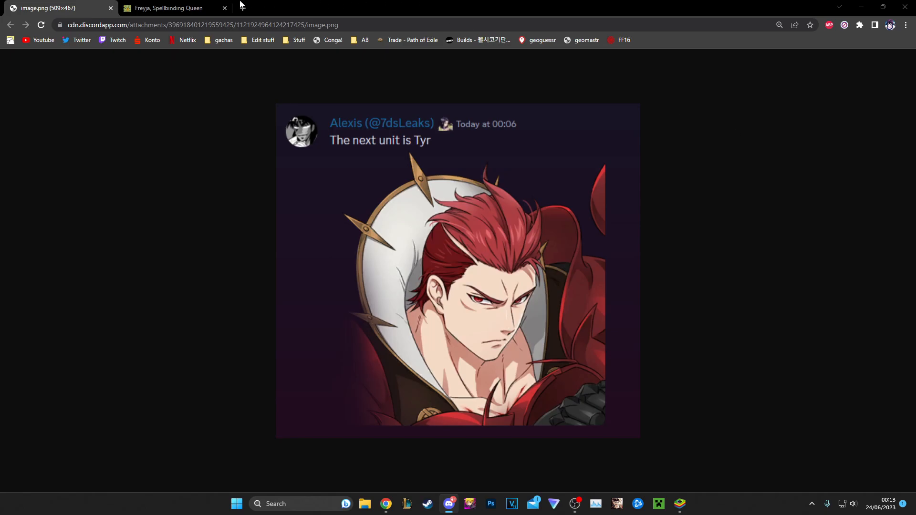
Bring the Freyja, Spellbinding Queen character page back to the front.
left_click(169, 7)
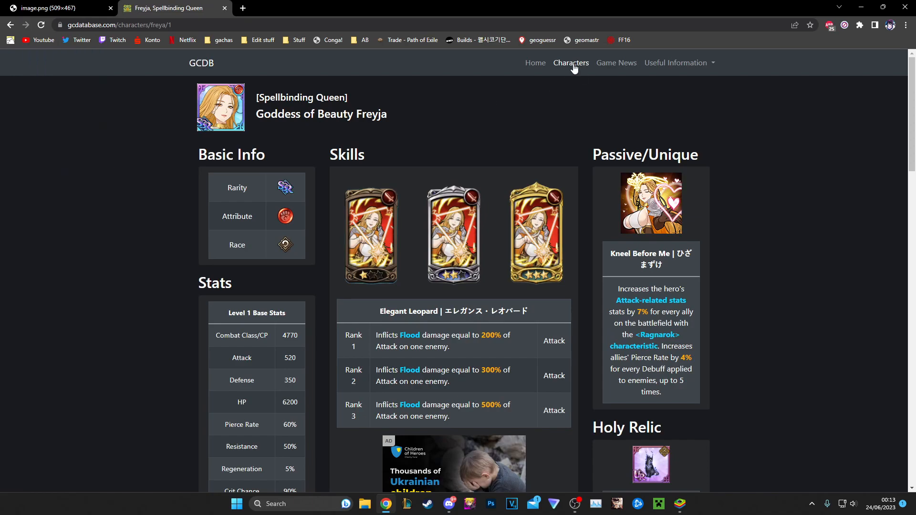
Filter the character list to Strength SSR characters and view the leaked Tyr image.
left_click(571, 62)
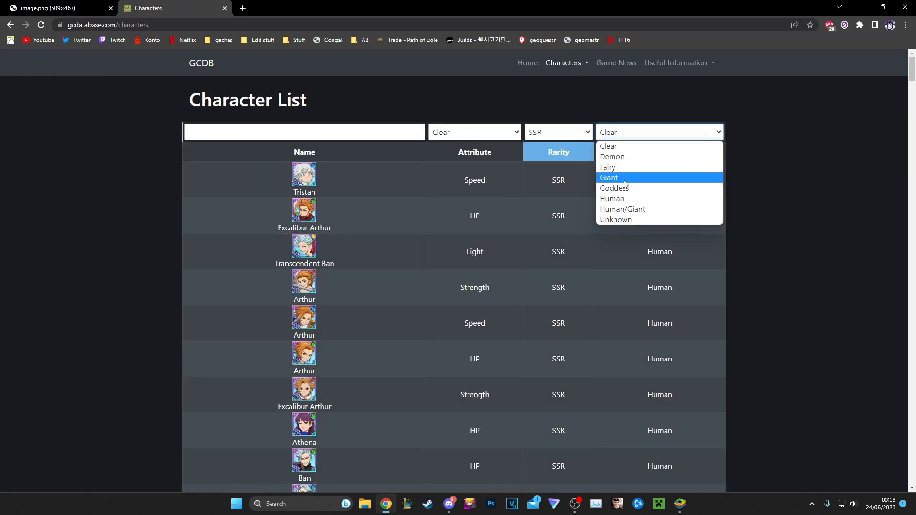
left_click(448, 133)
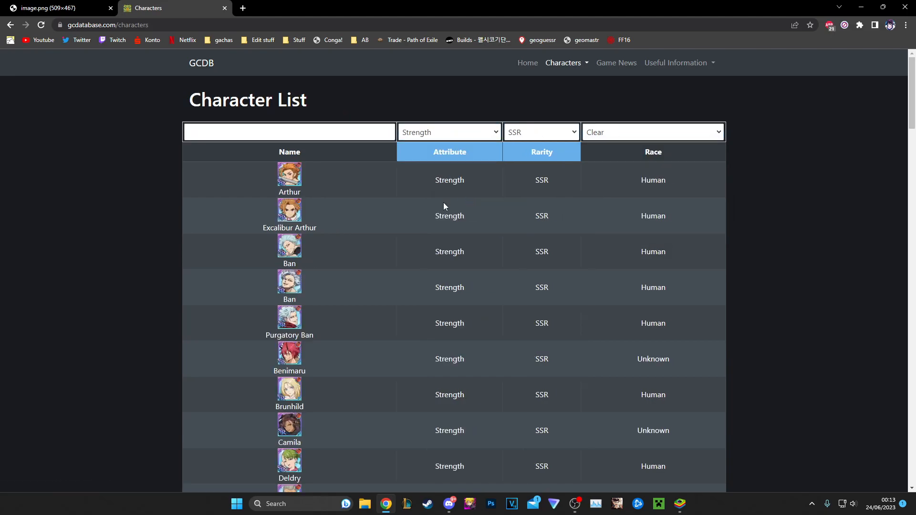
left_click(55, 7)
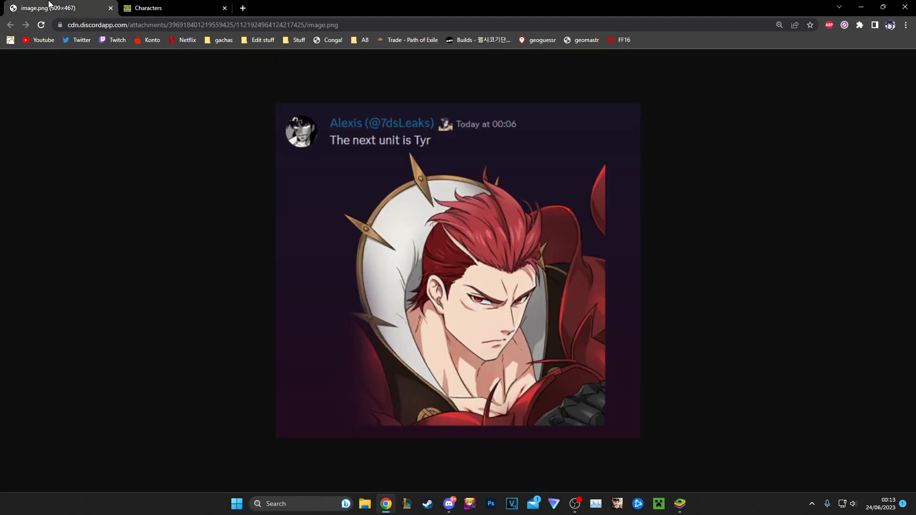
Open Sigurd's page in a new tab from the Strength SSR list and search 'skadi'.
left_click(149, 7)
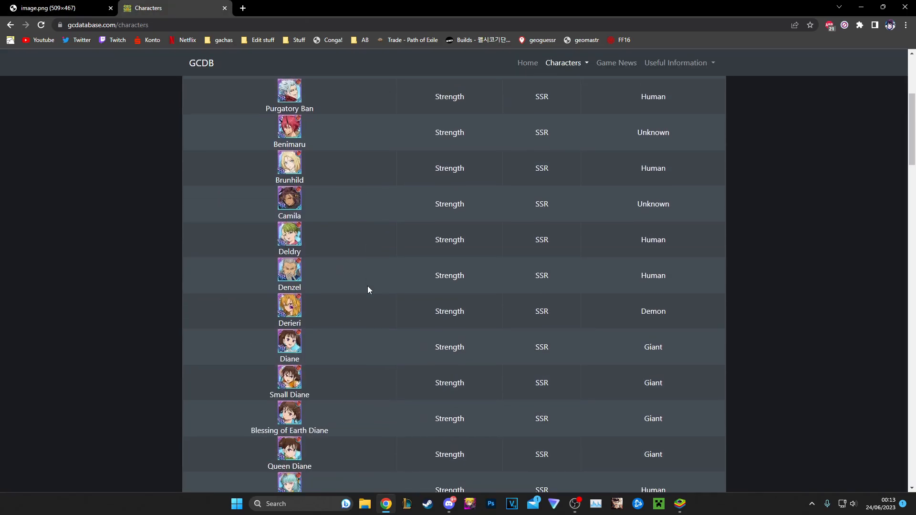
scroll("down", 3)
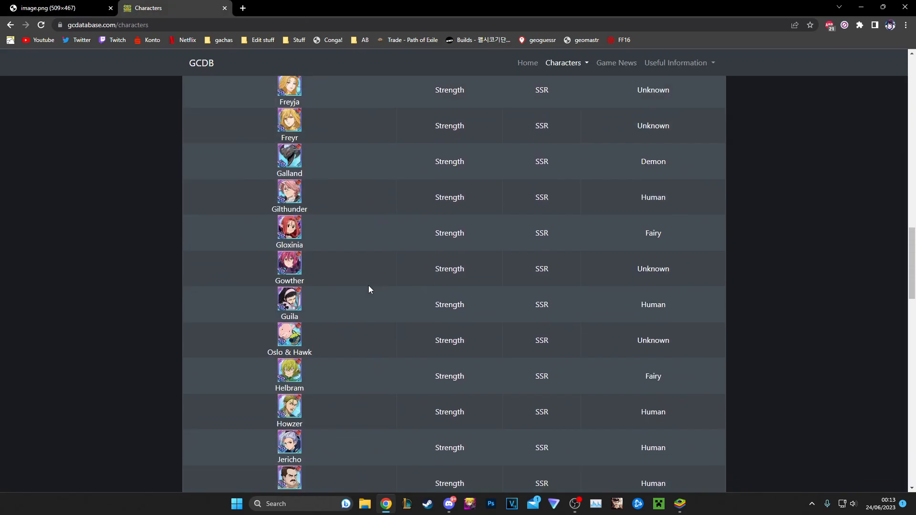
scroll("down", 3)
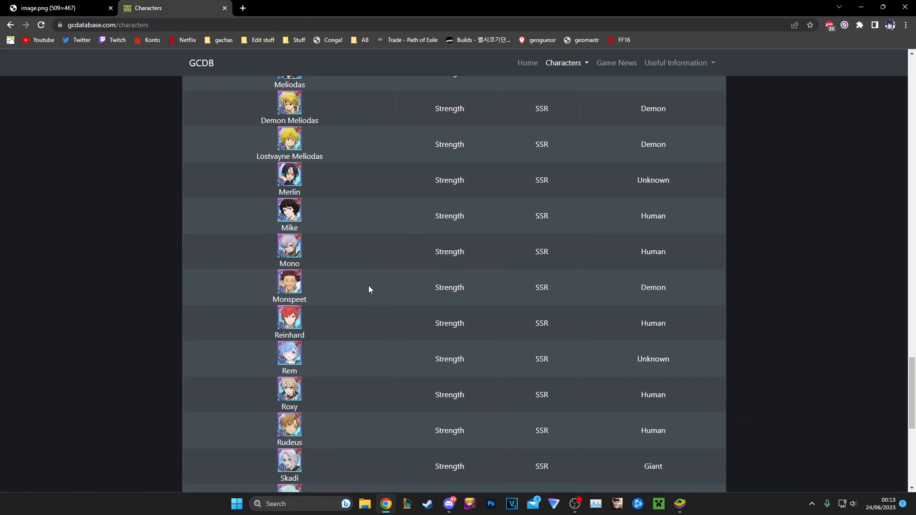
scroll("down", 3)
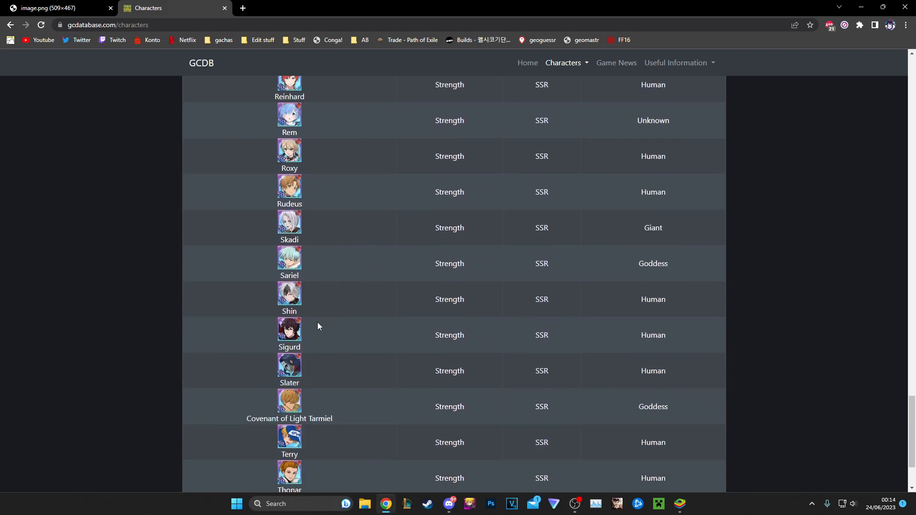
left_click(289, 328)
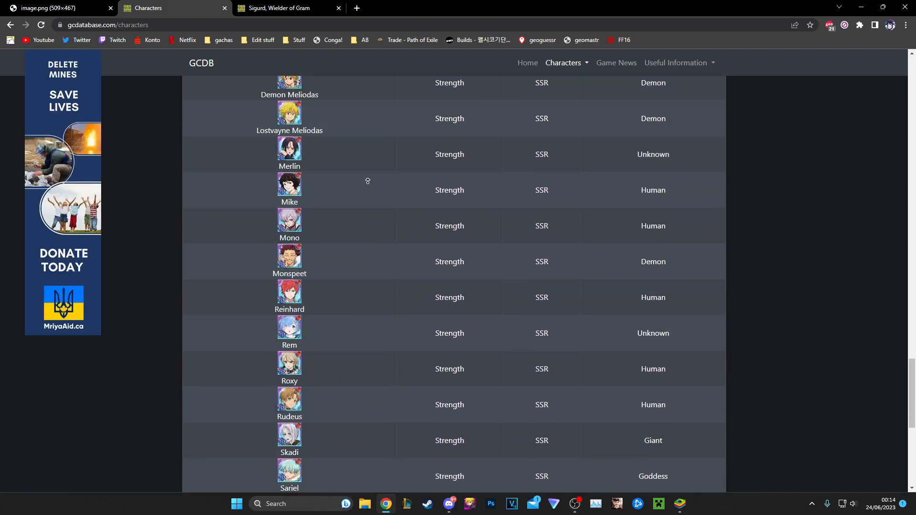
type("skadi")
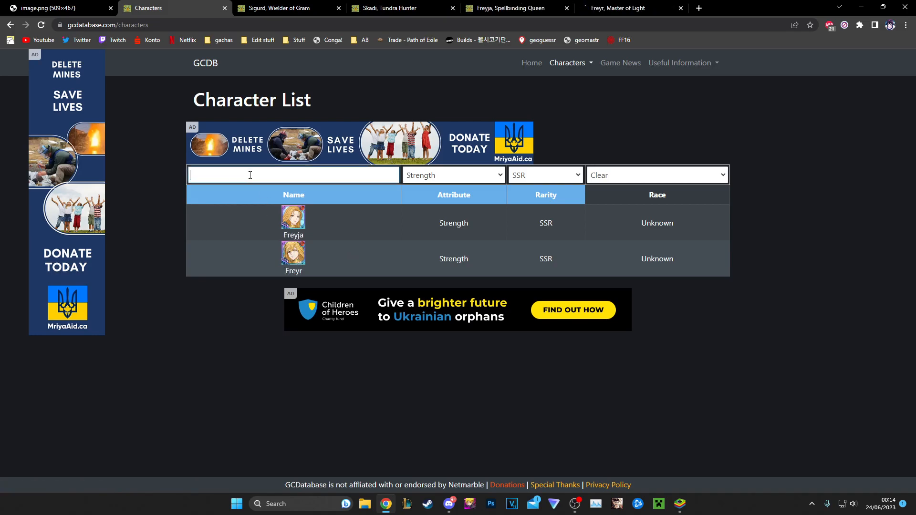
Search the character list for 'TYR' and then 'megel'.
type("TYR")
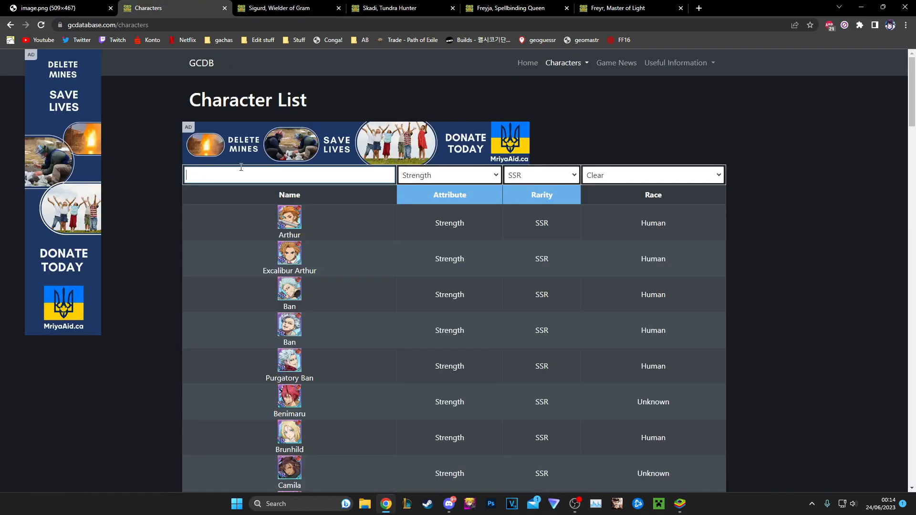
type("megel")
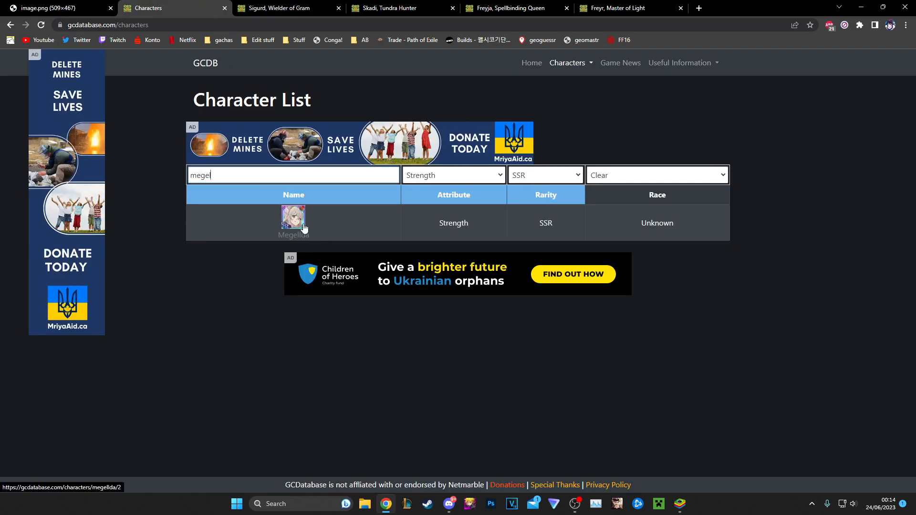
mouse_move(281, 175)
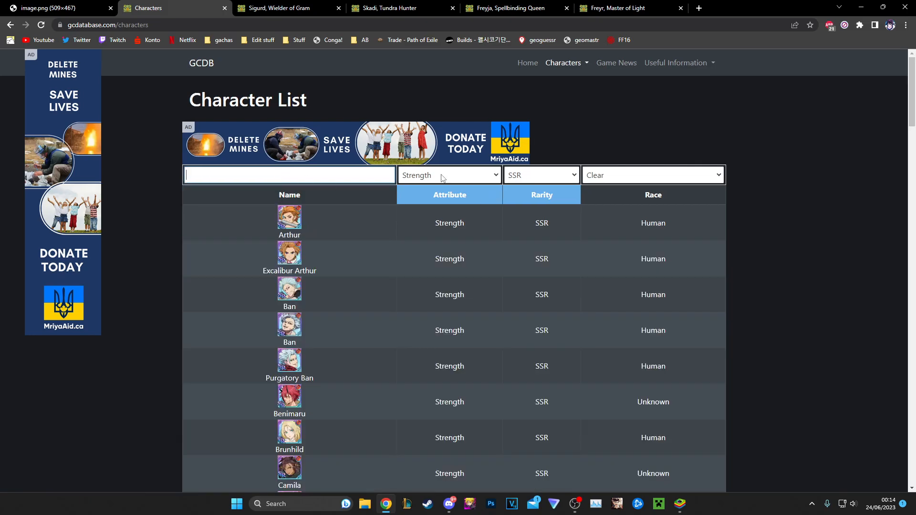
scroll("down", 3)
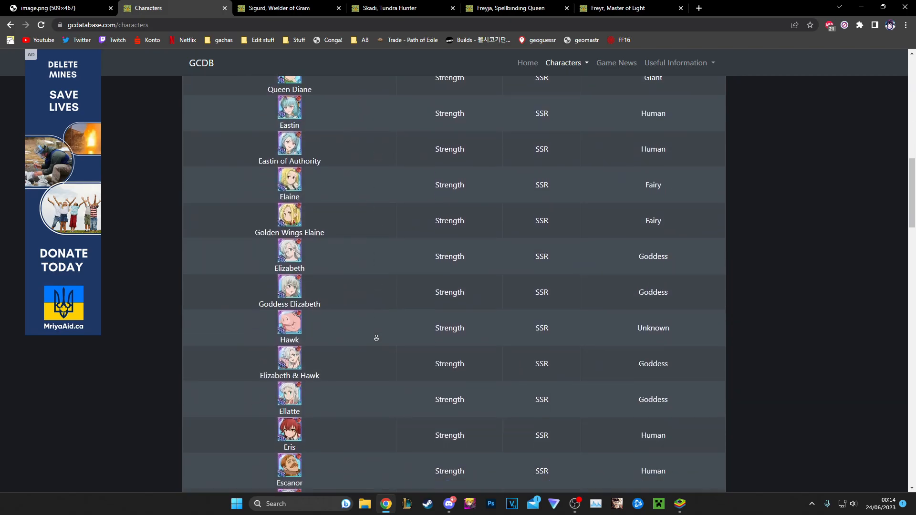
scroll("down", 3)
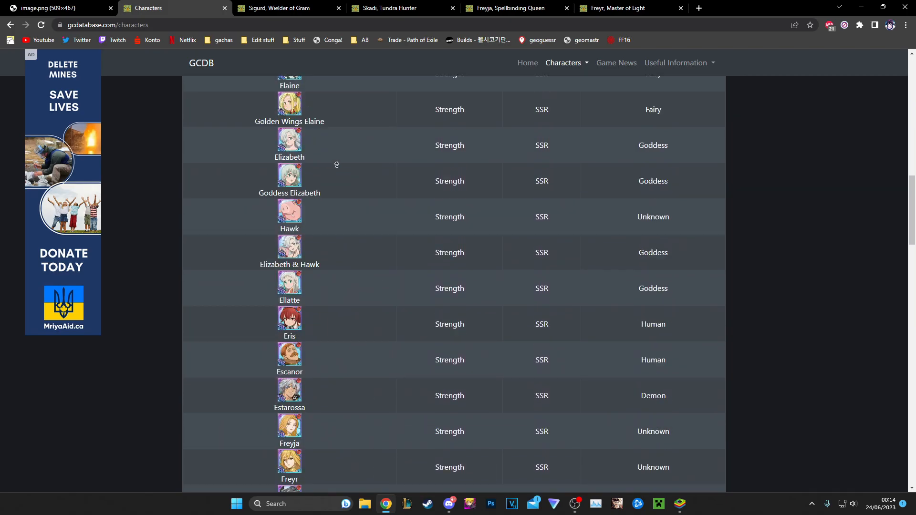
Clear the attribute filters to list every character, recheck the Tyr leak, and view Giant Skadi.
left_click(448, 175)
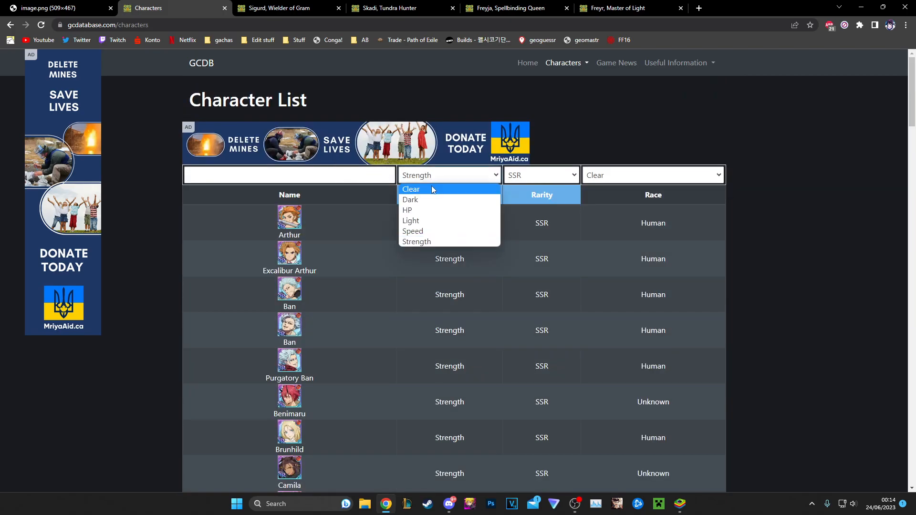
left_click(411, 189)
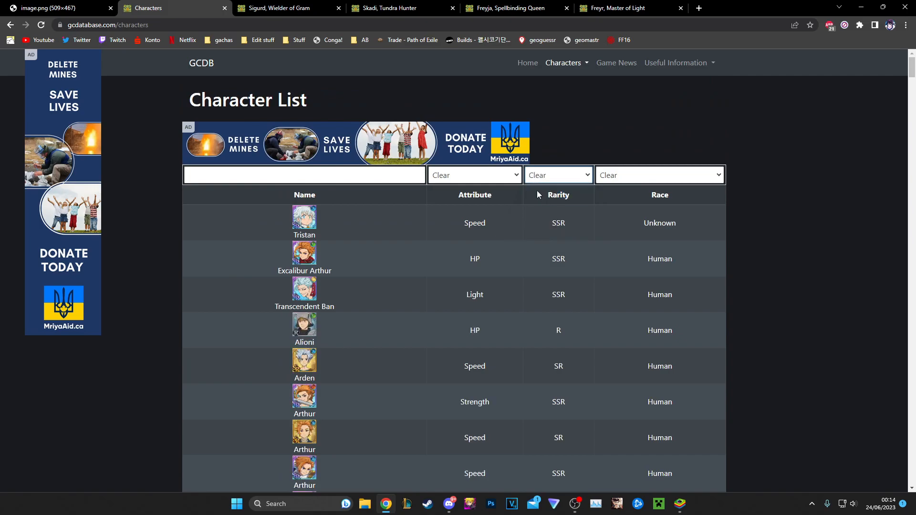
left_click(474, 175)
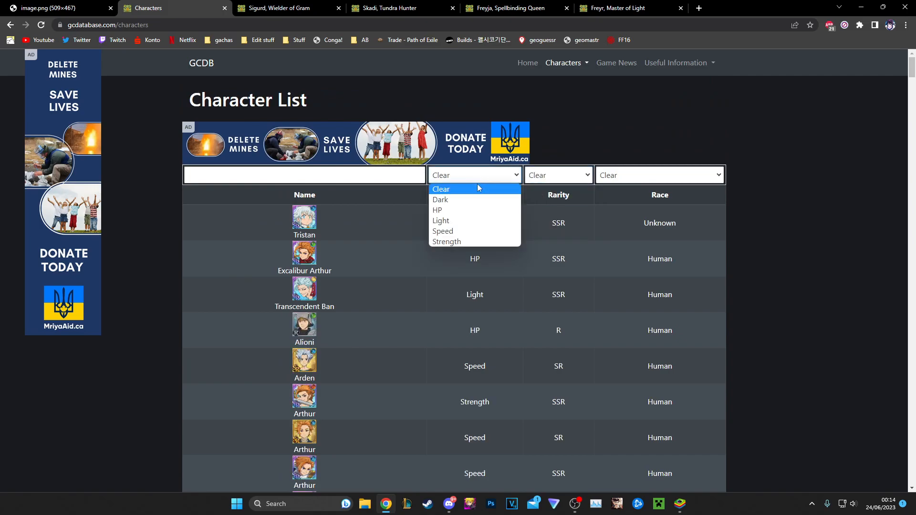
mouse_move(446, 241)
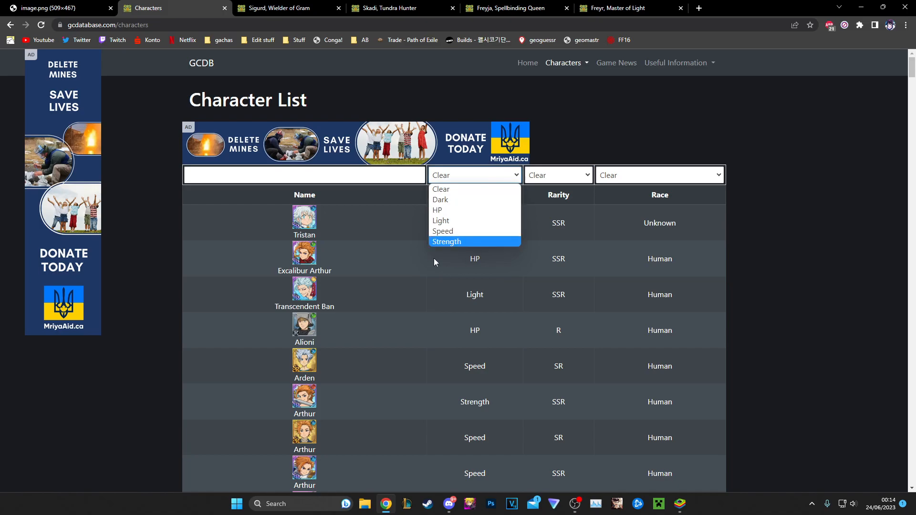
left_click(467, 97)
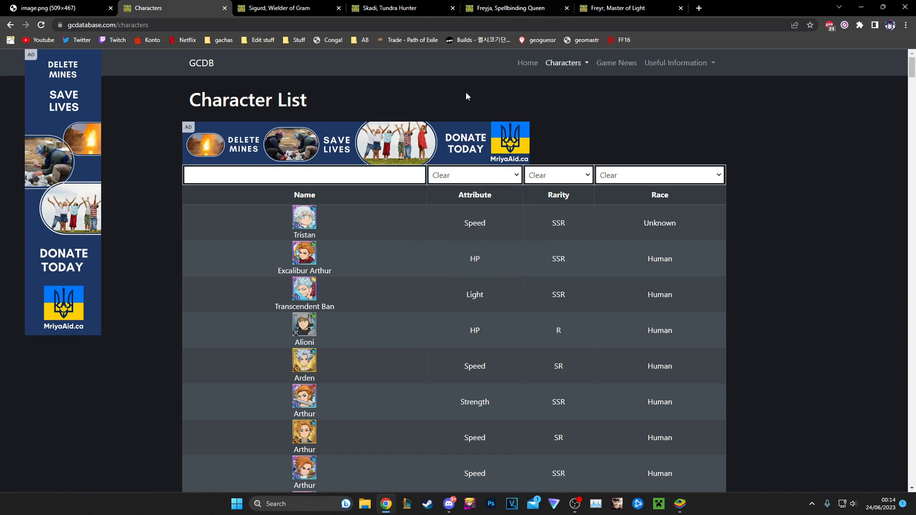
mouse_move(400, 256)
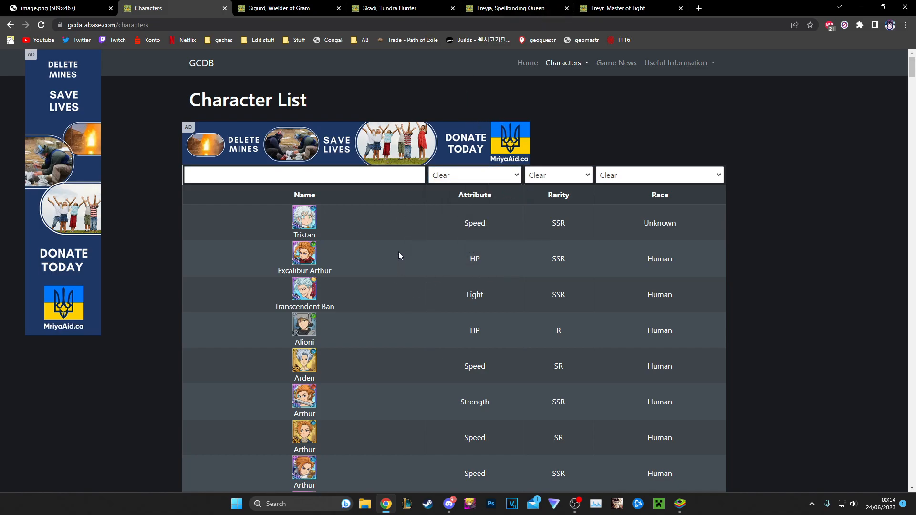
mouse_move(389, 214)
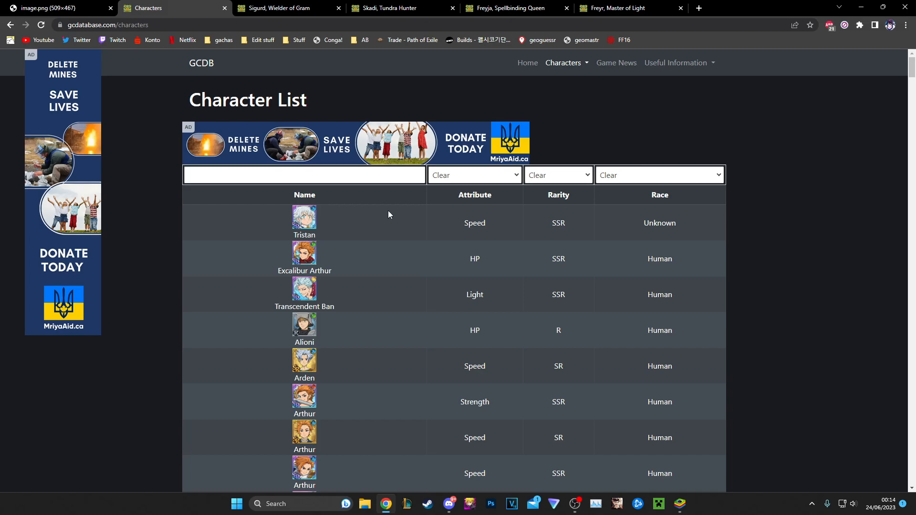
left_click(55, 8)
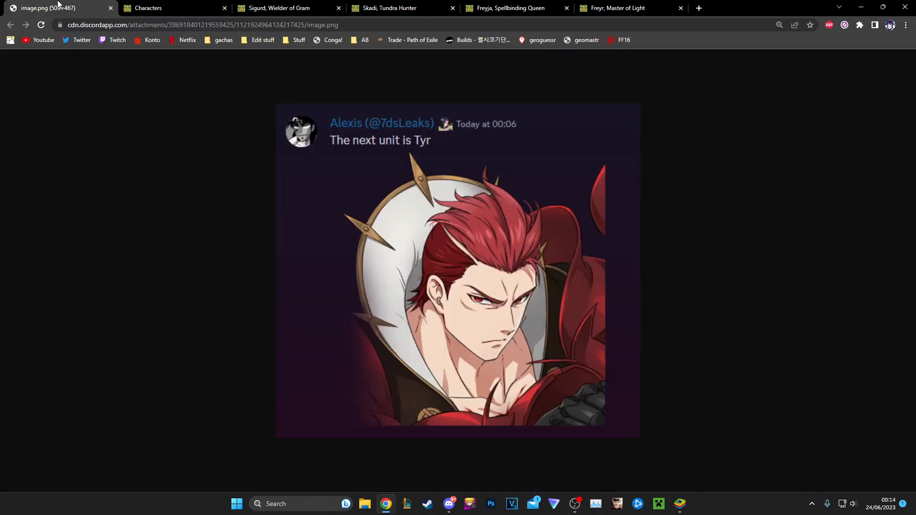
mouse_move(197, 5)
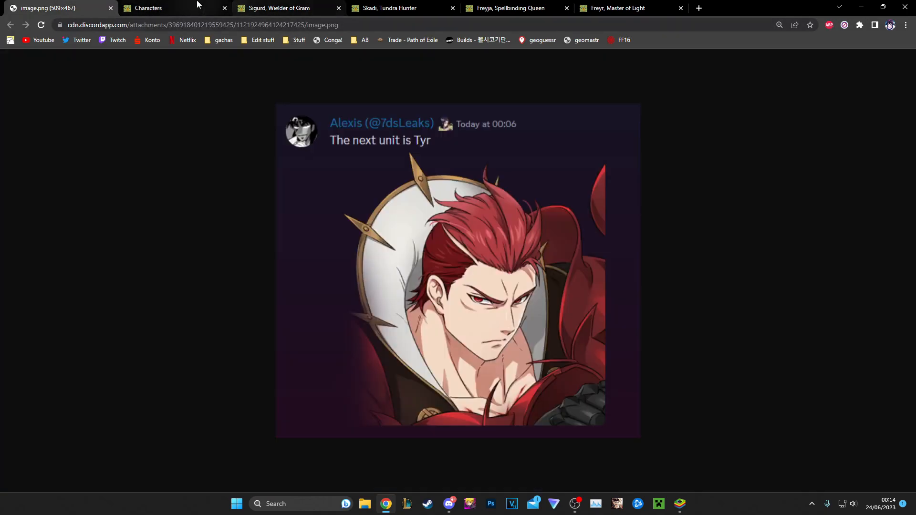
left_click(386, 8)
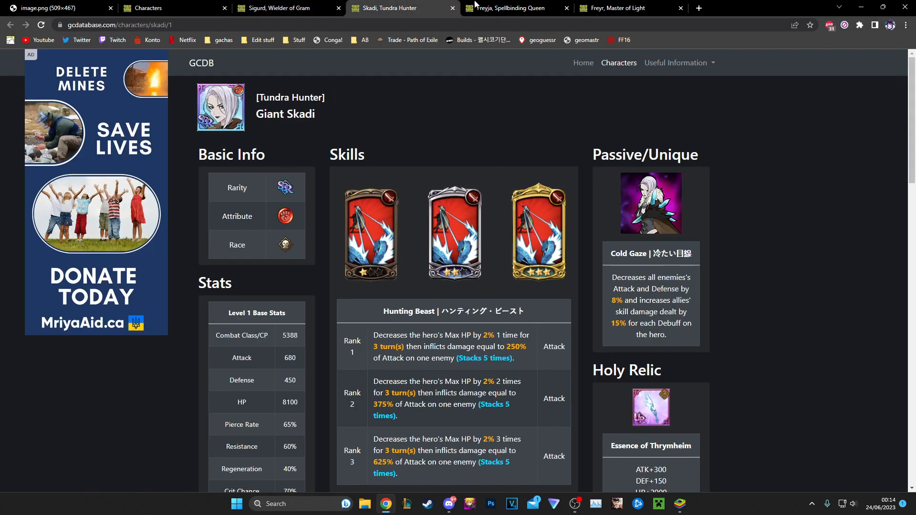
left_click(286, 8)
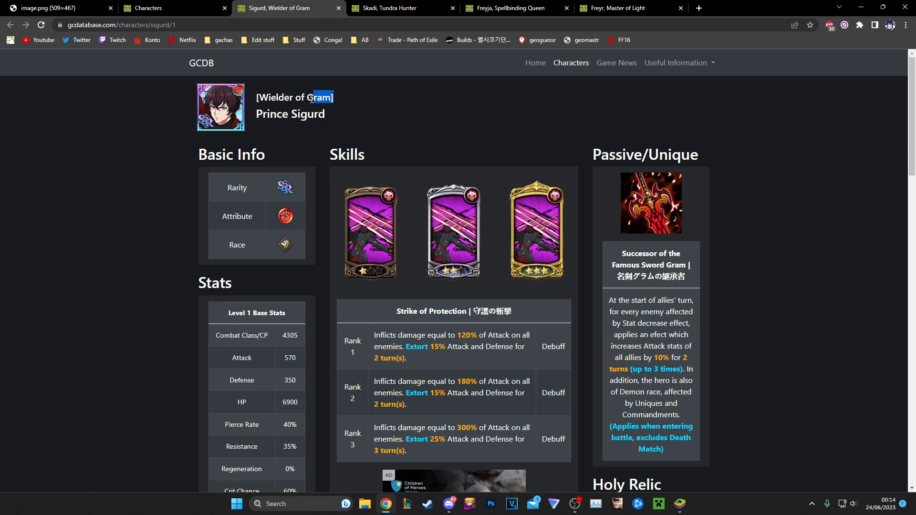
scroll("down", 3)
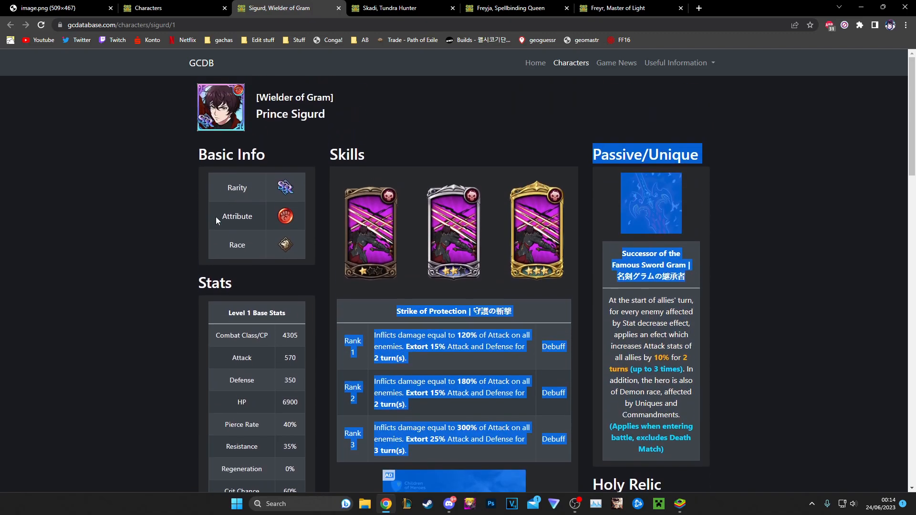
left_click(398, 8)
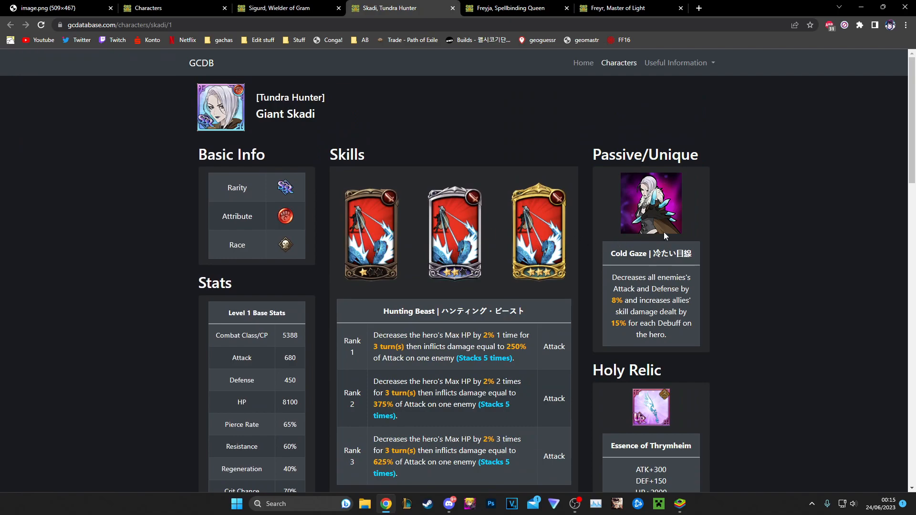
scroll("down", 3)
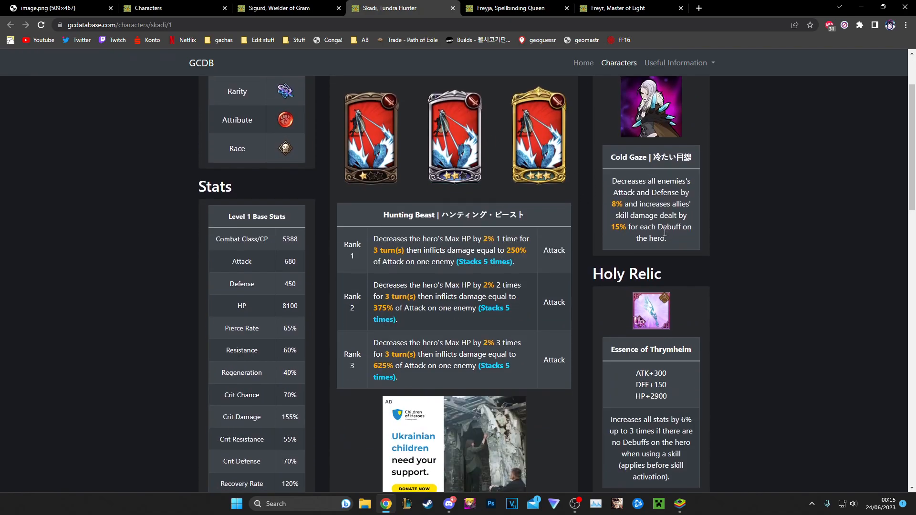
scroll("down", 3)
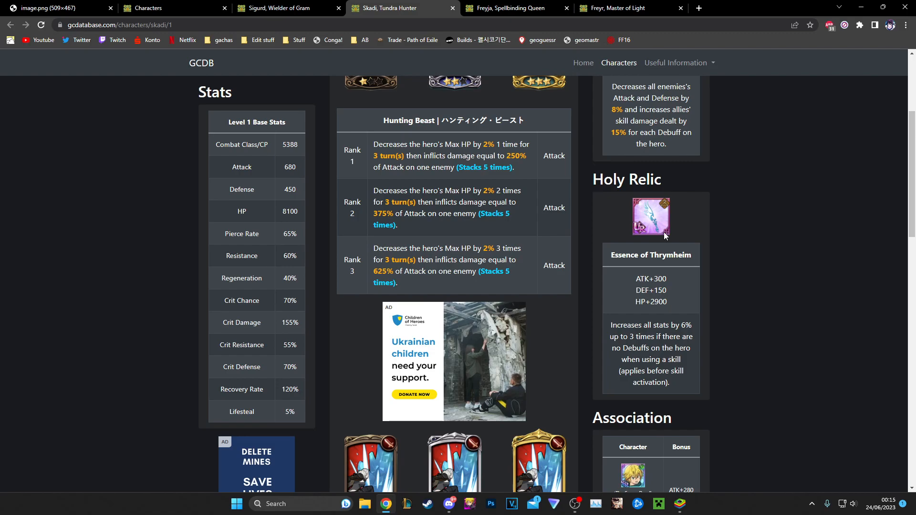
scroll("up", 3)
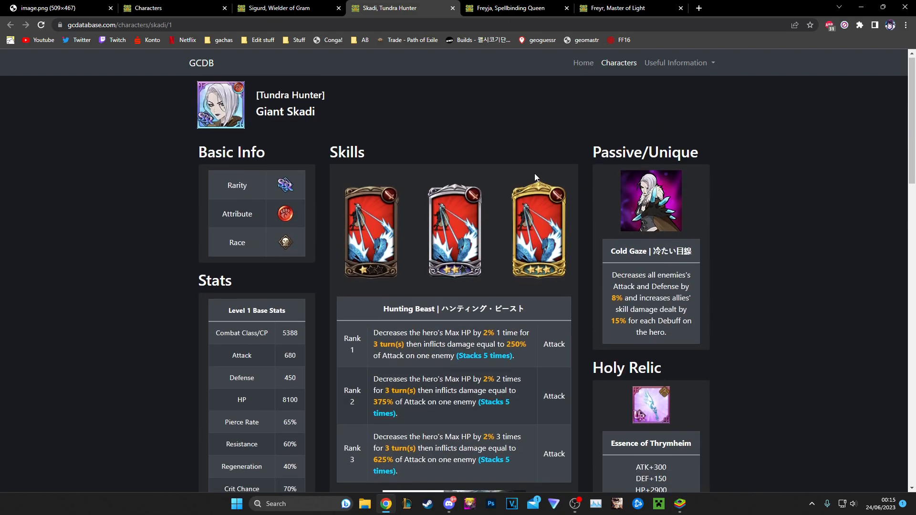
scroll("down", 3)
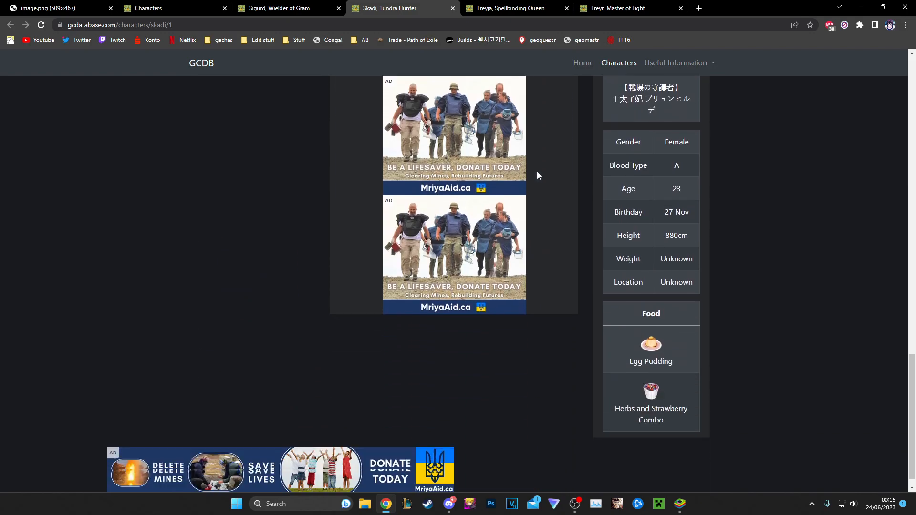
Skim Freyr's page and Freyja's page down to her favourite food, then revisit the Tyr leak.
left_click(517, 8)
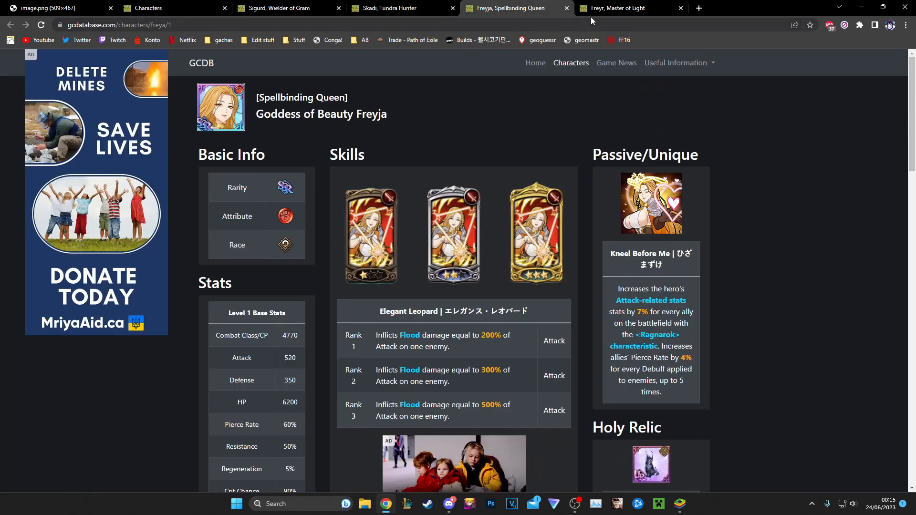
left_click(614, 8)
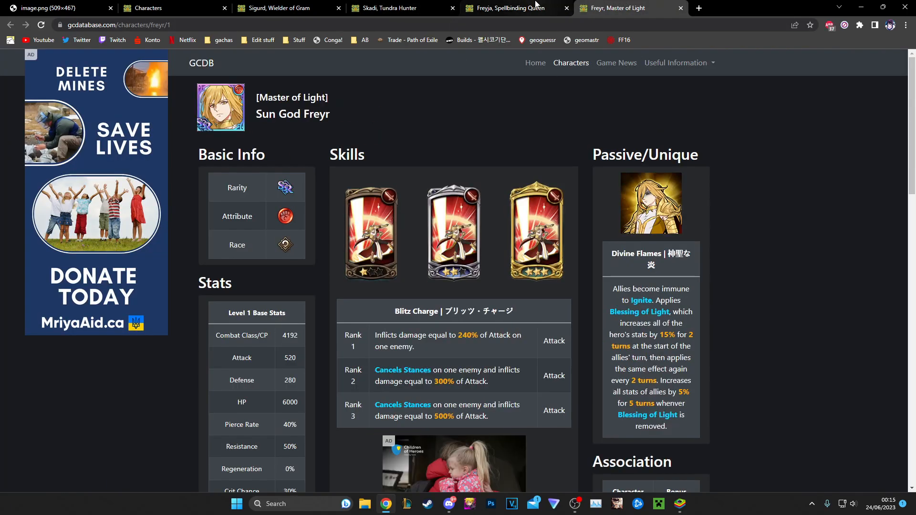
left_click(514, 8)
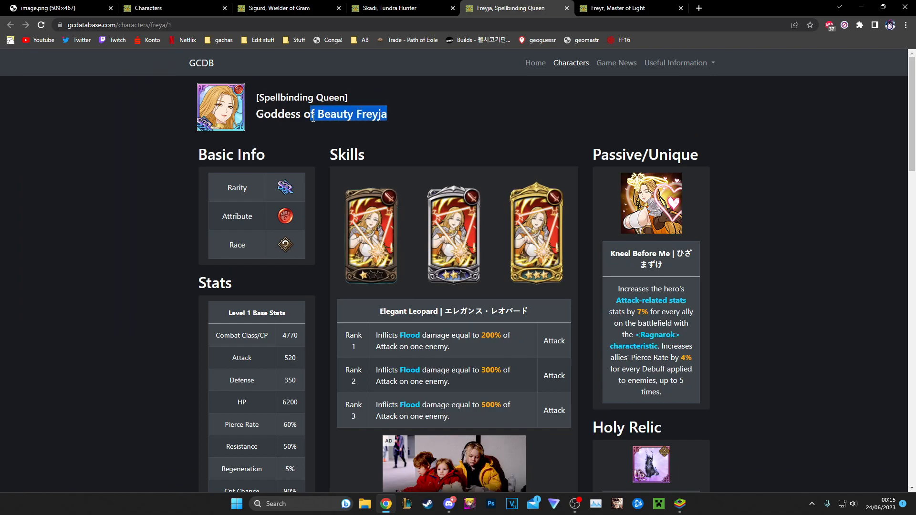
scroll("down", 3)
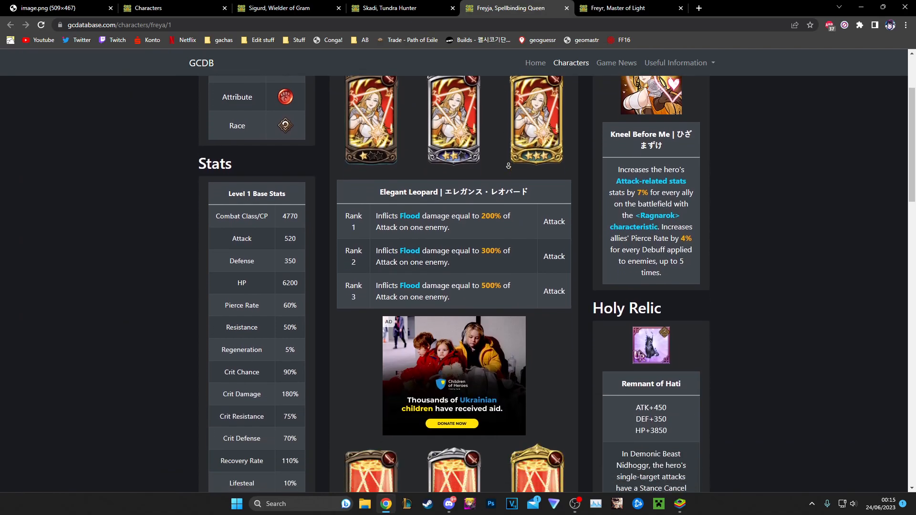
scroll("down", 3)
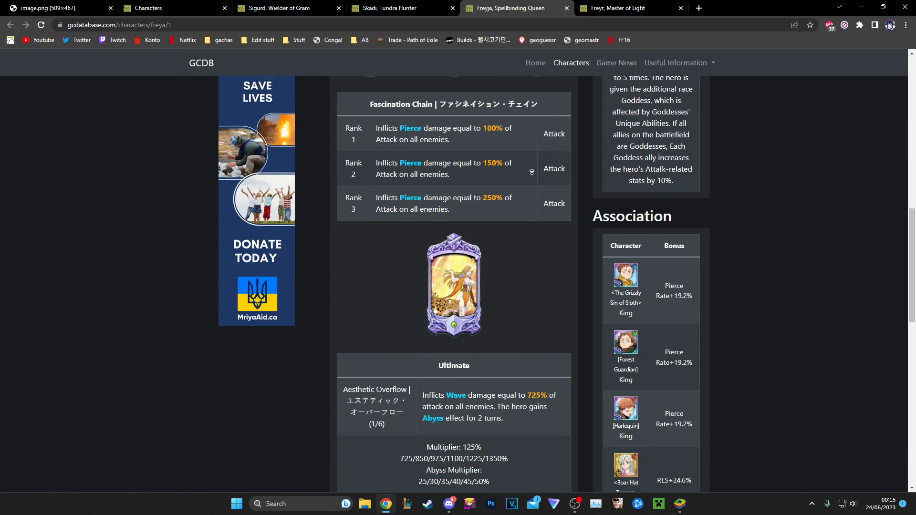
scroll("up", 3)
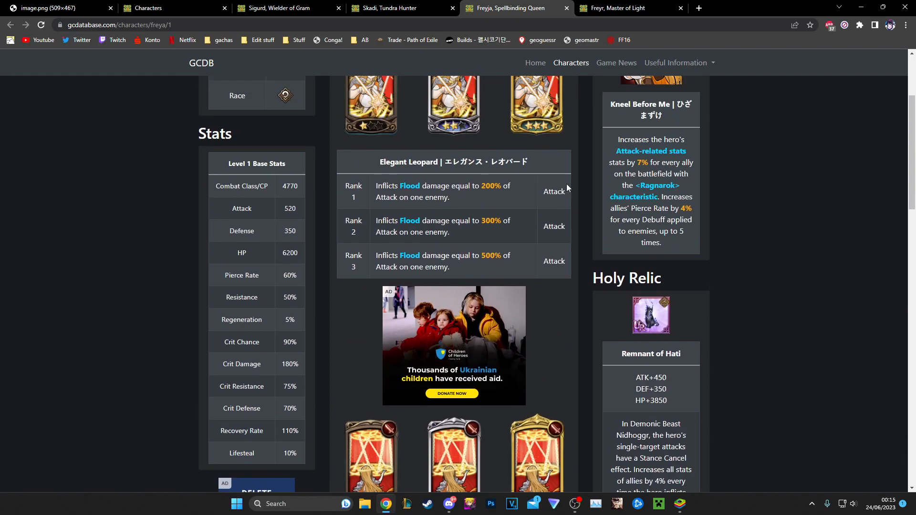
scroll("down", 3)
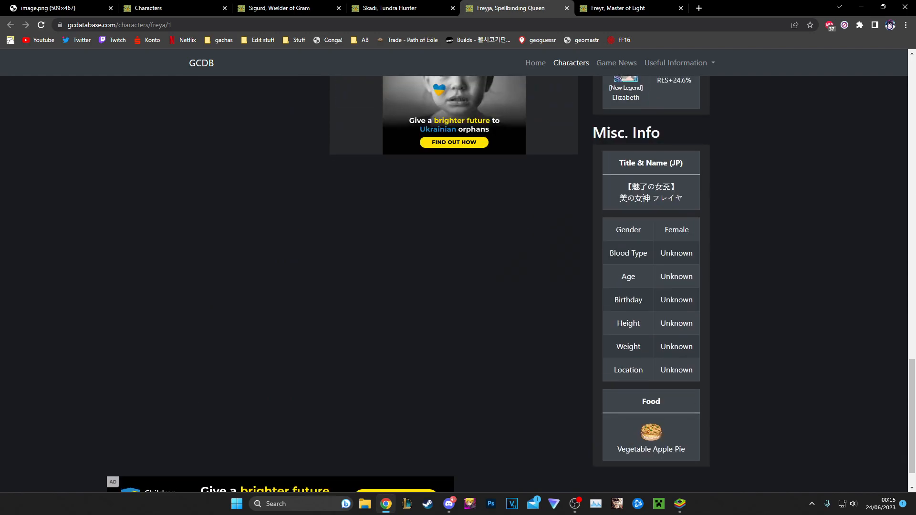
scroll("up", 3)
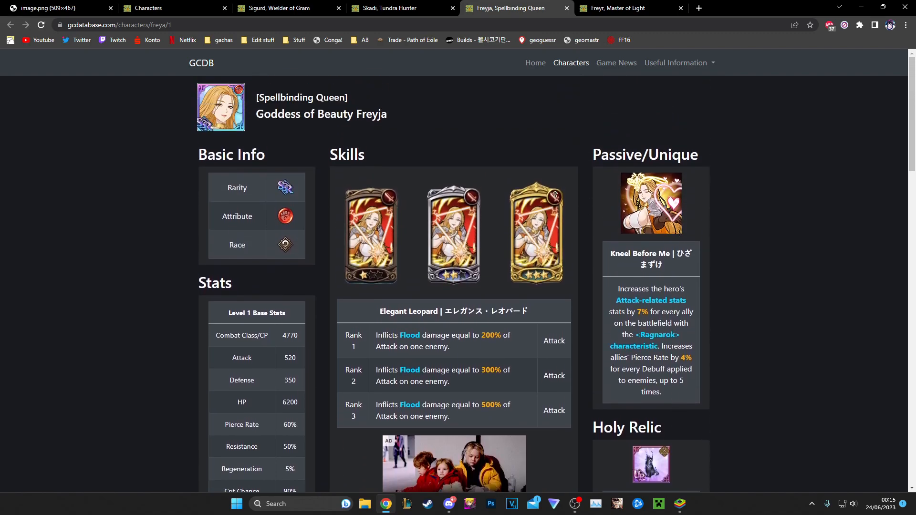
left_click(56, 7)
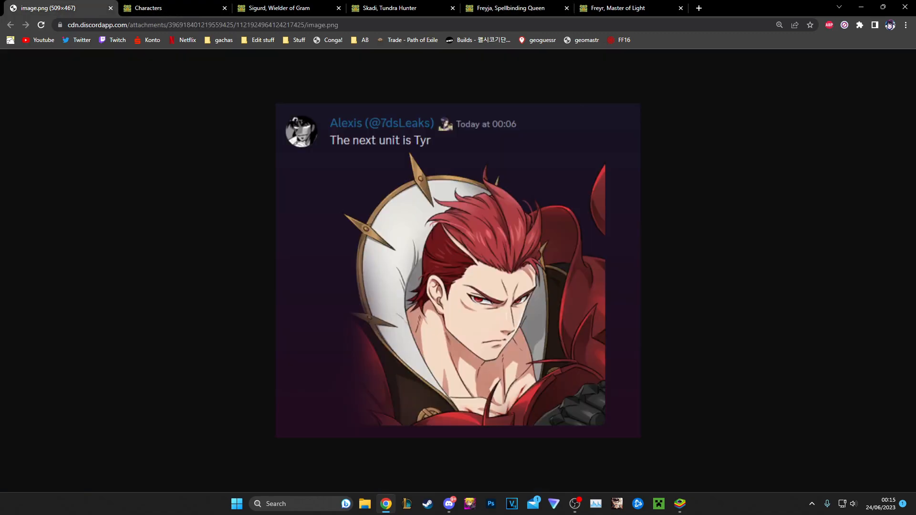